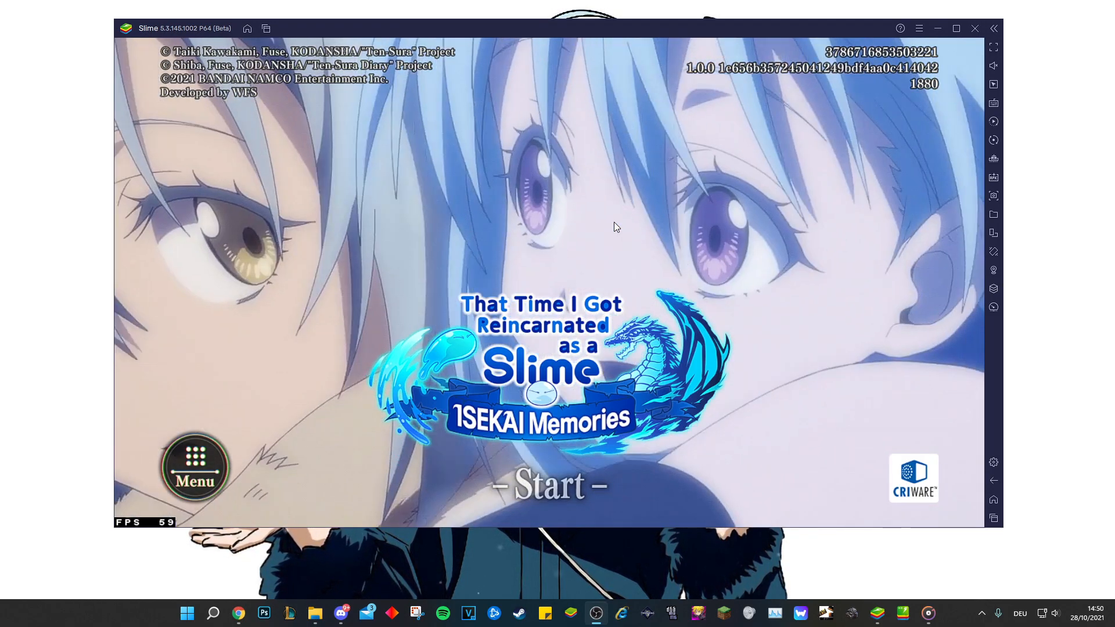
Show the BlueStacks 5 page at bluestacks.com/bluestacks-5.html in Chrome
click(547, 486)
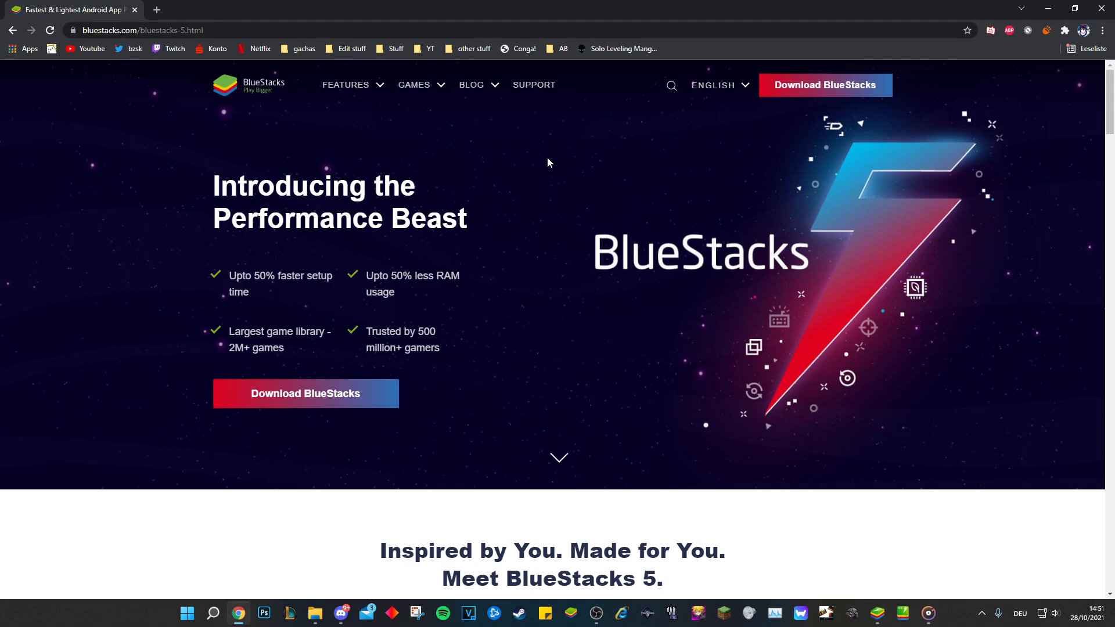
mouse_move(797, 123)
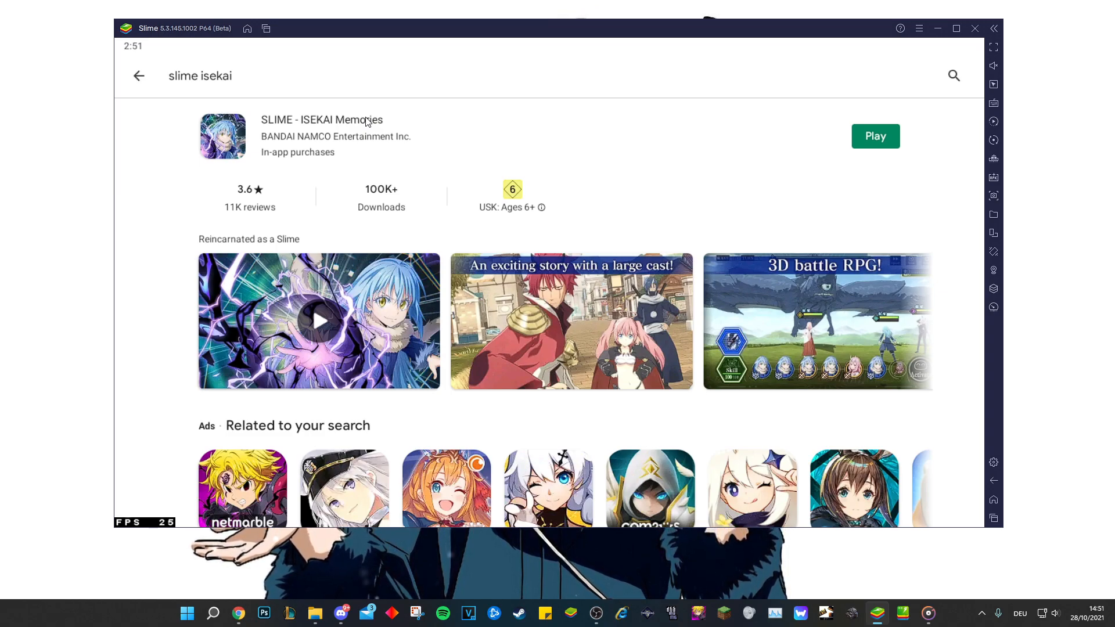
mouse_move(900, 246)
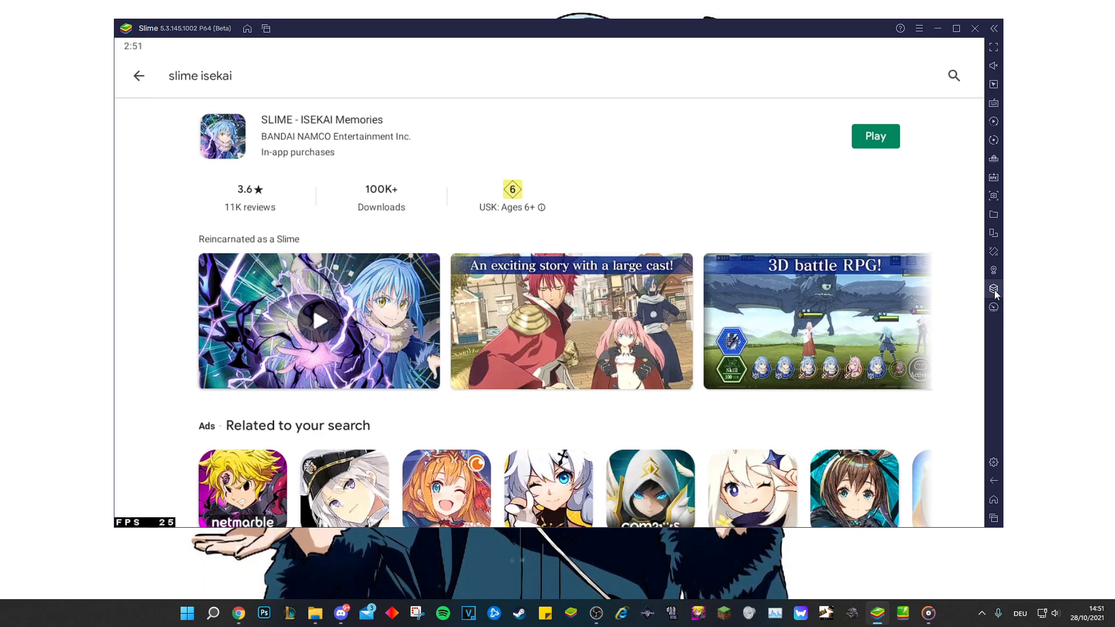
Open, close and reopen the instance manager listing BlueStacks, BlueStacks 2 and Slime
click(994, 289)
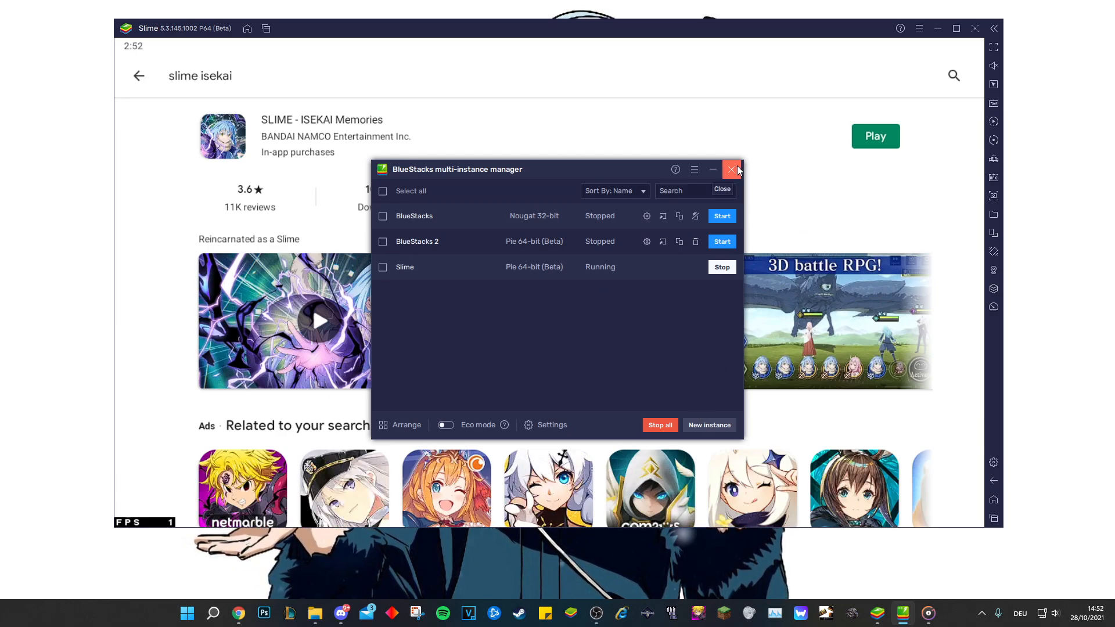
click(731, 169)
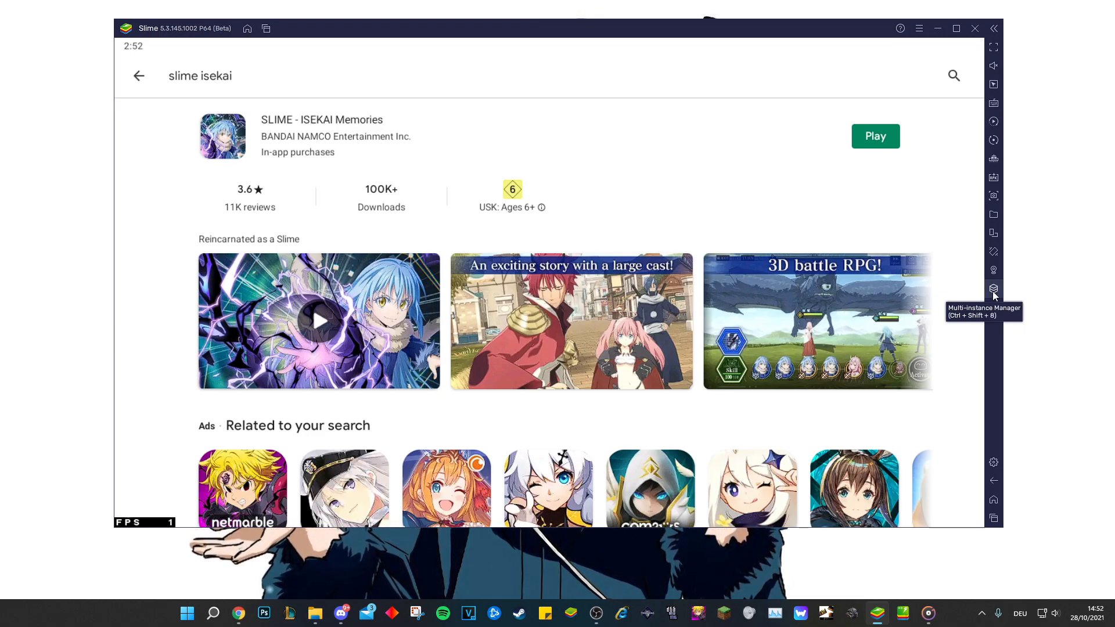
click(993, 289)
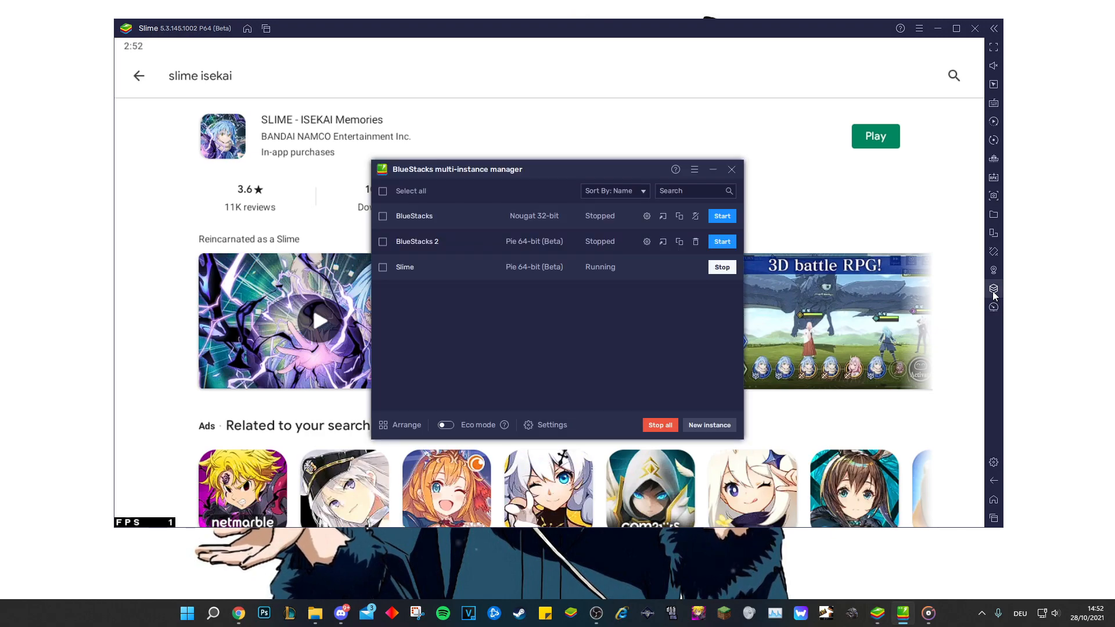
Start a new fresh instance running Android Pie 64-bit
click(708, 425)
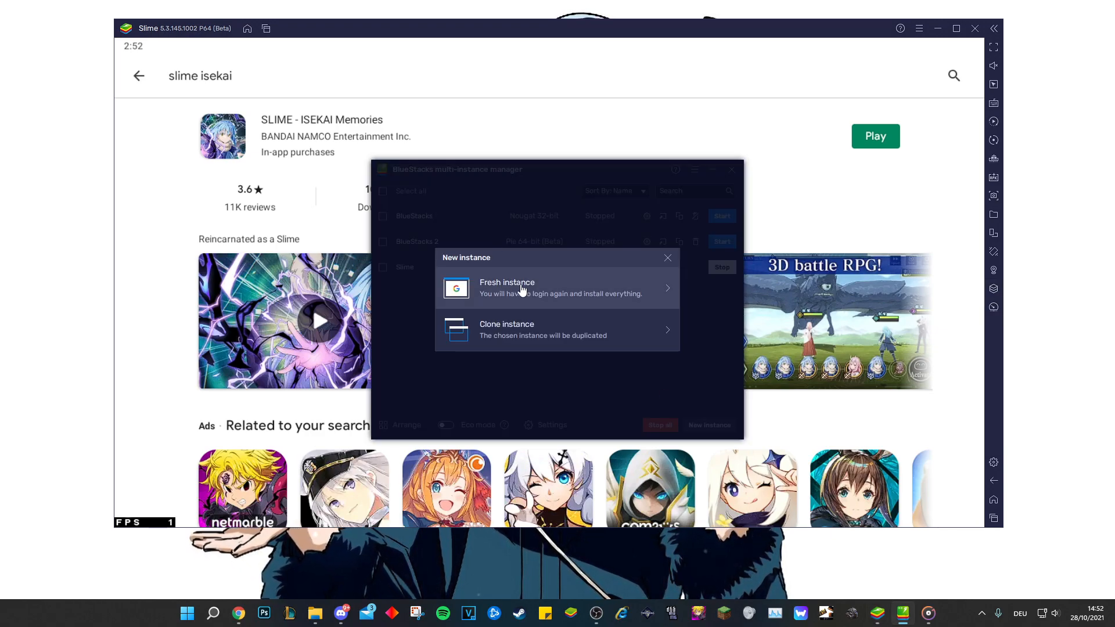
click(506, 287)
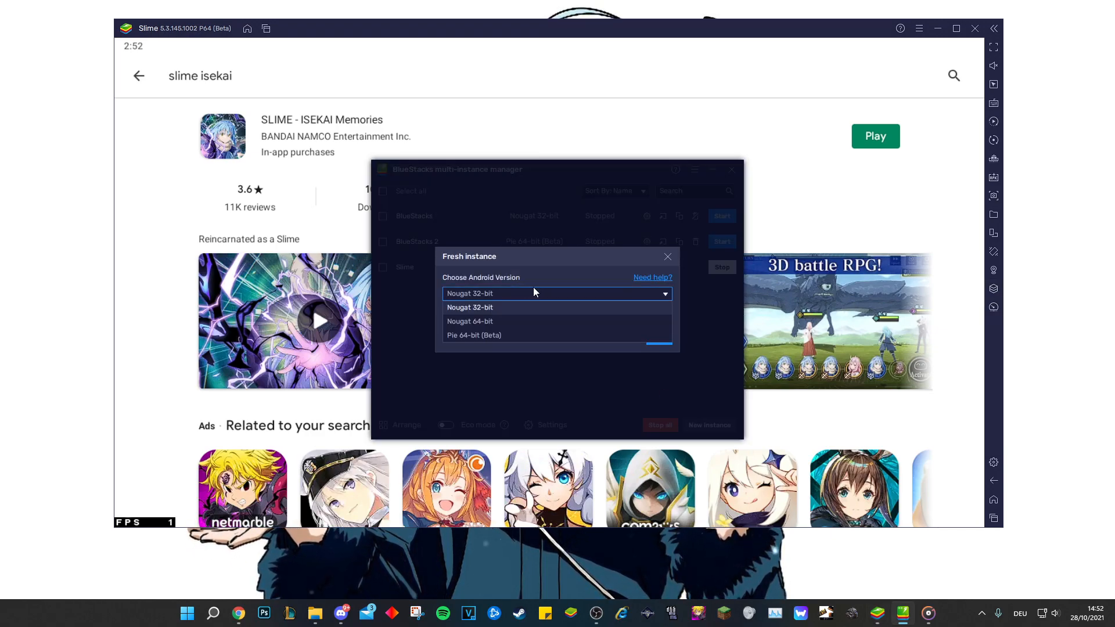
click(474, 335)
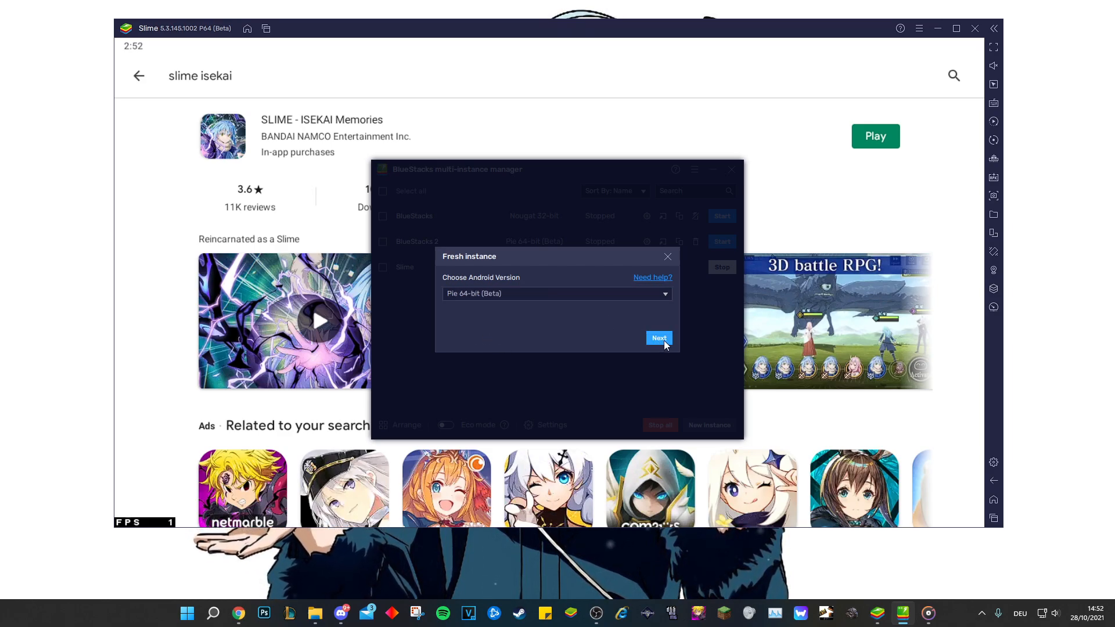
click(657, 338)
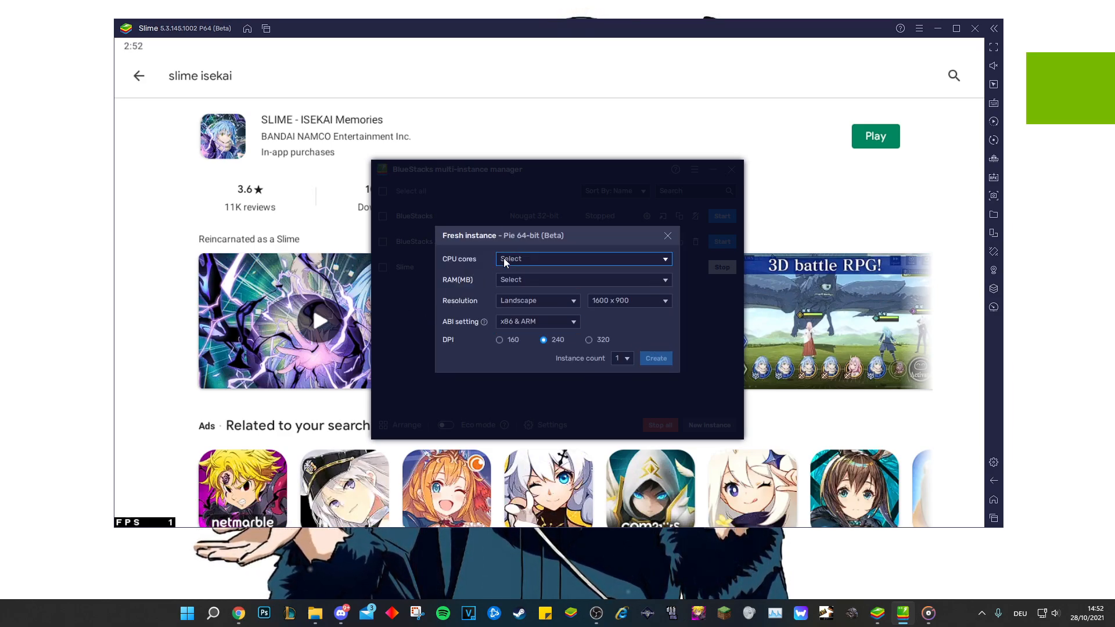
Give it 4 CPU cores, 4 GB RAM and 160 DPI, then create BlueStacks 3
click(581, 258)
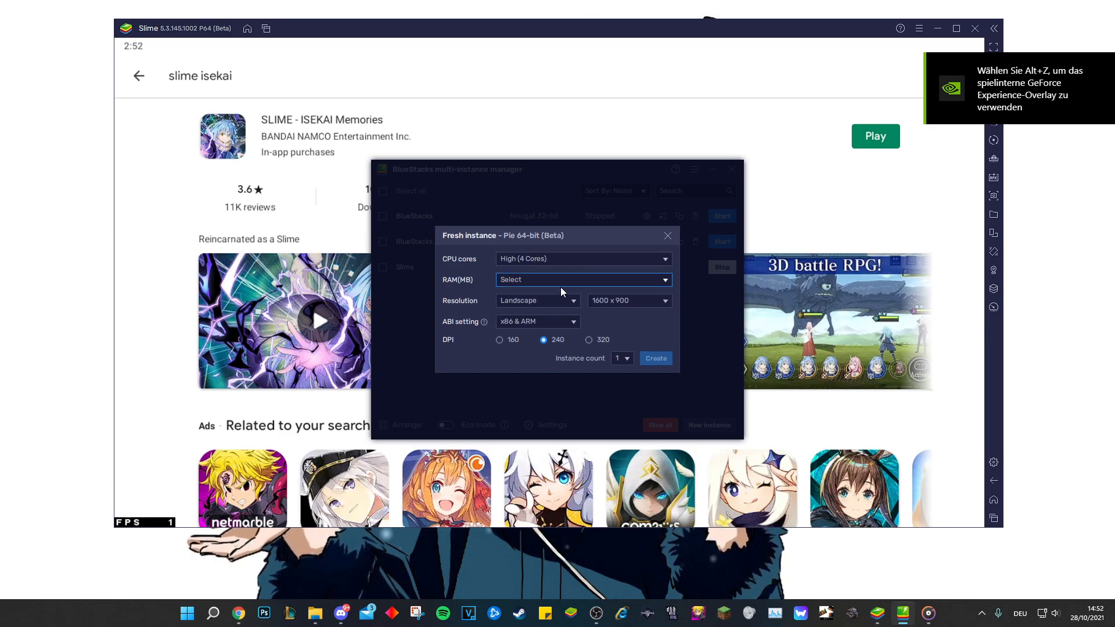
click(582, 279)
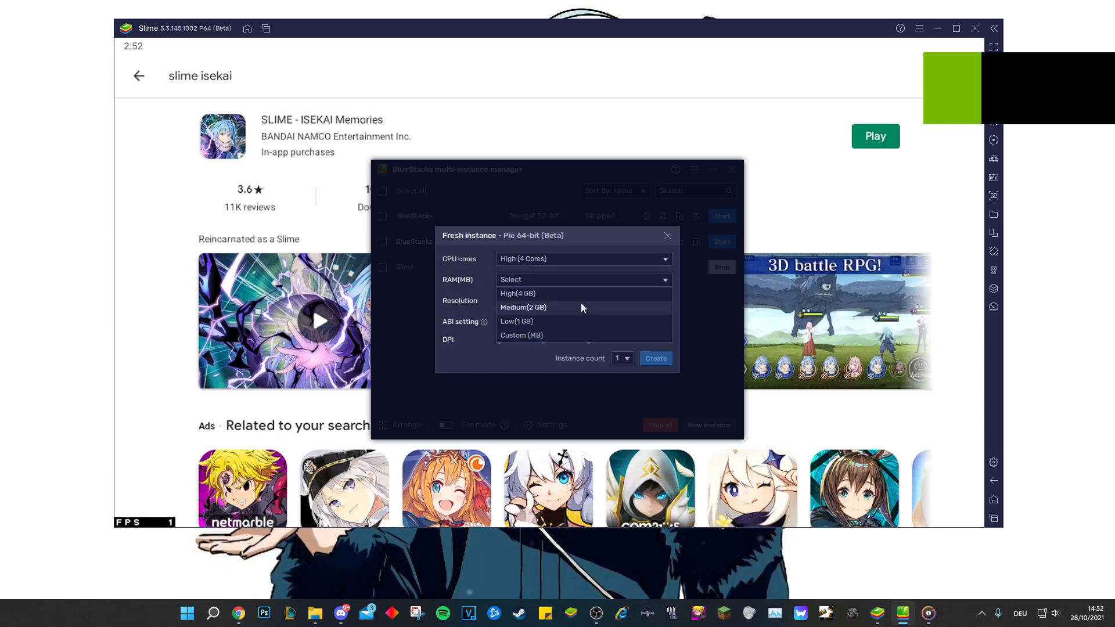
click(517, 293)
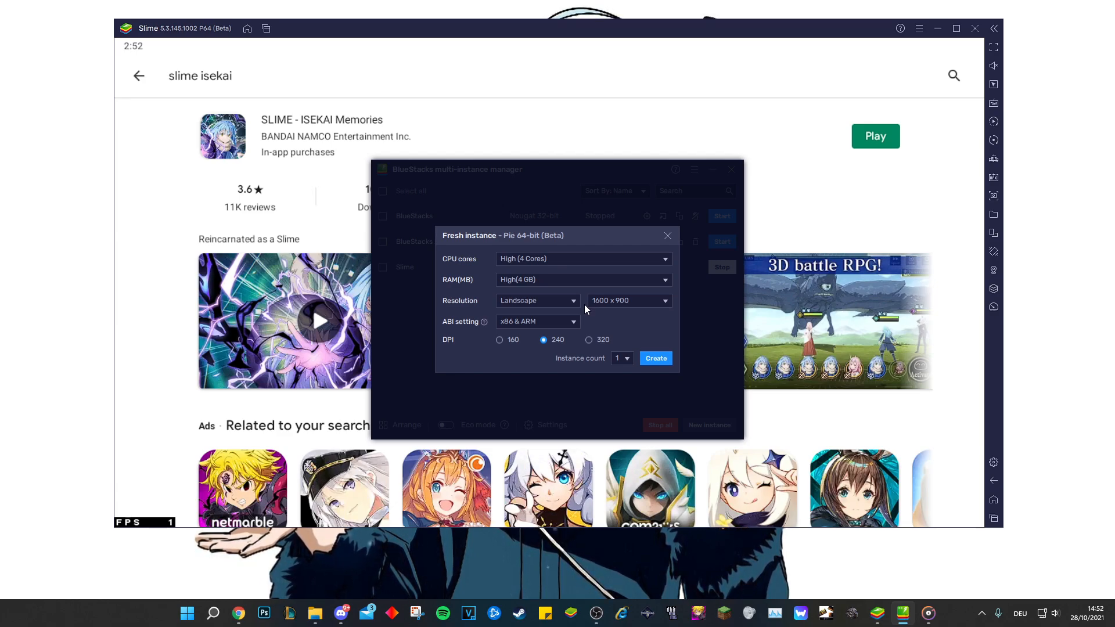
mouse_move(539, 338)
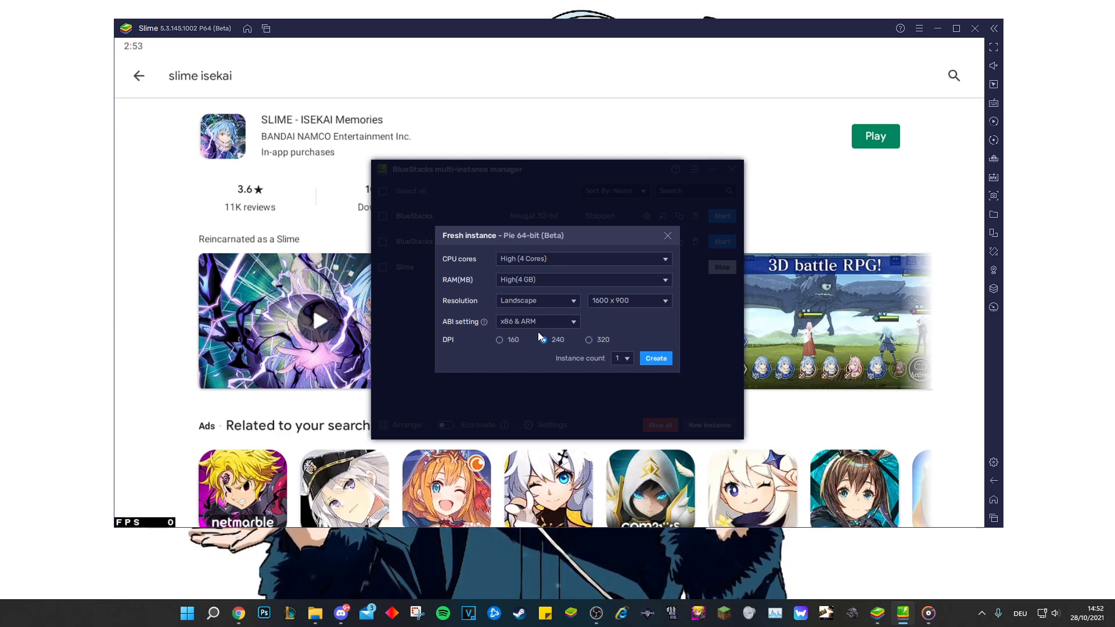
click(499, 339)
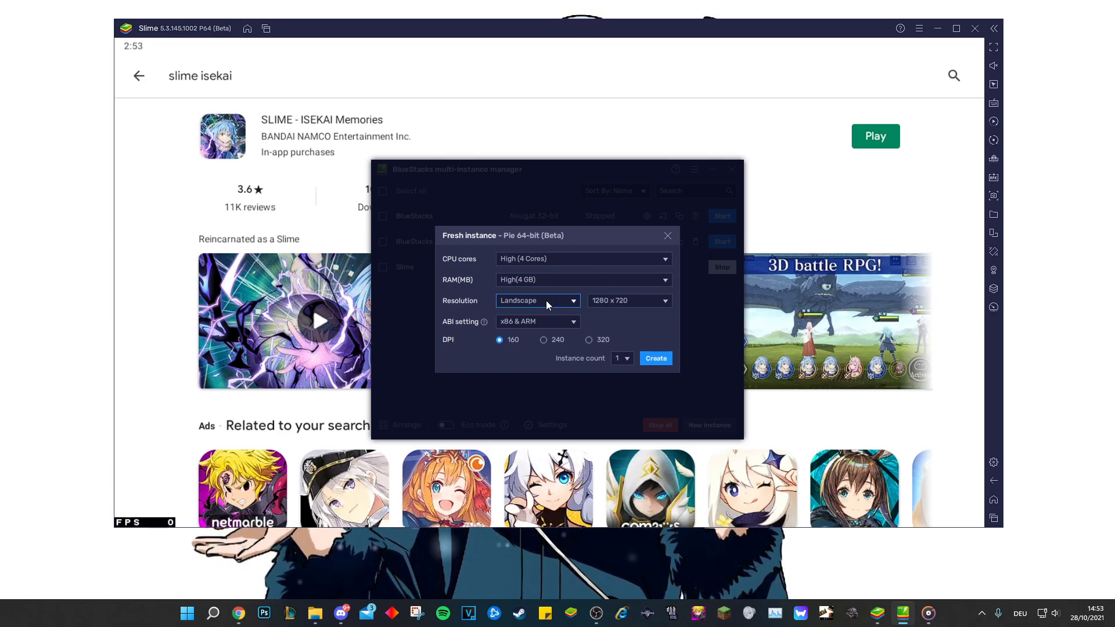
mouse_move(645, 335)
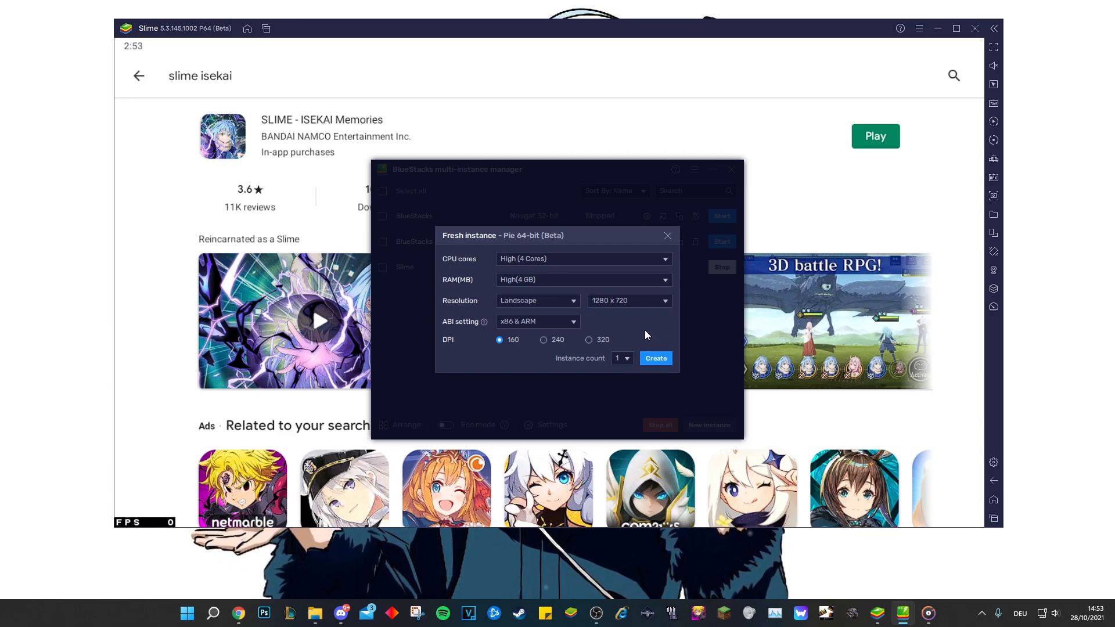
click(667, 236)
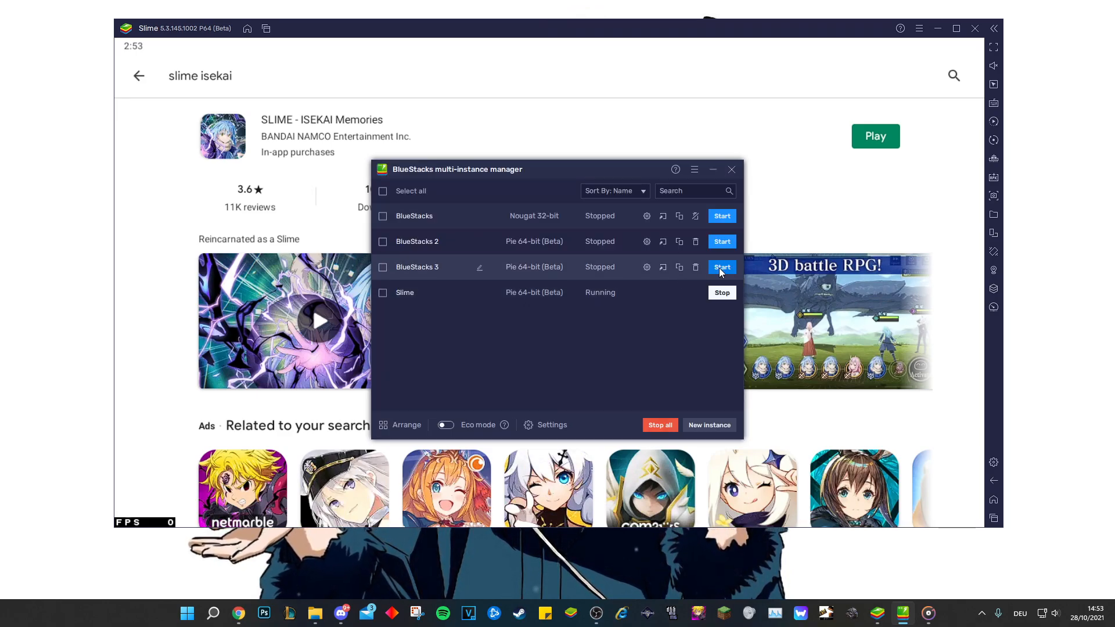
Boot BlueStacks 3, view its Play Store sign-in page, and return home
click(720, 266)
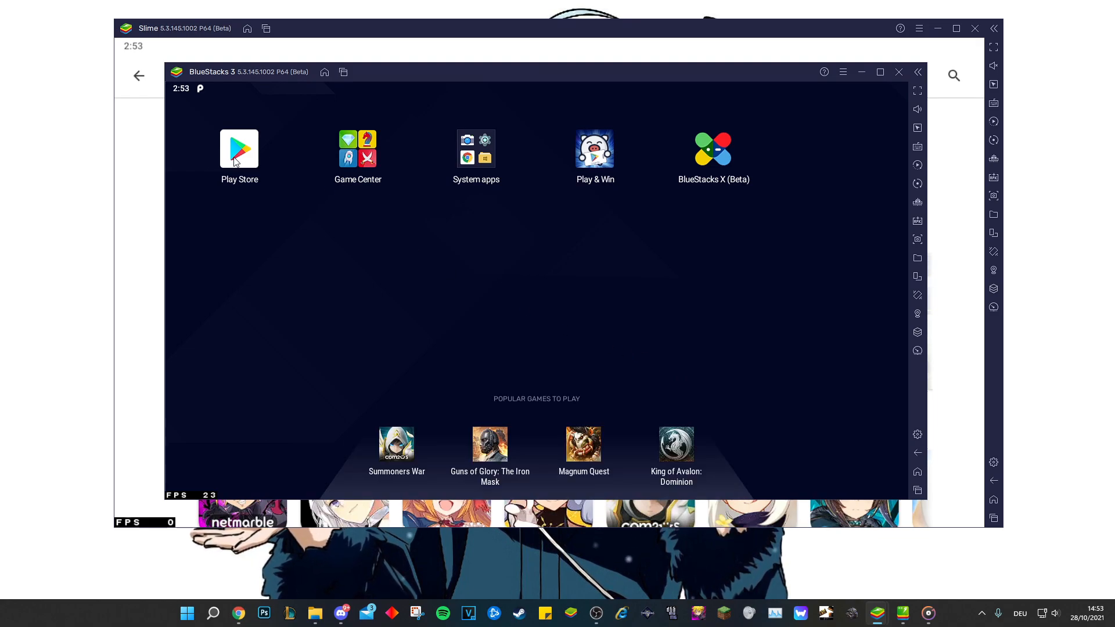
click(239, 149)
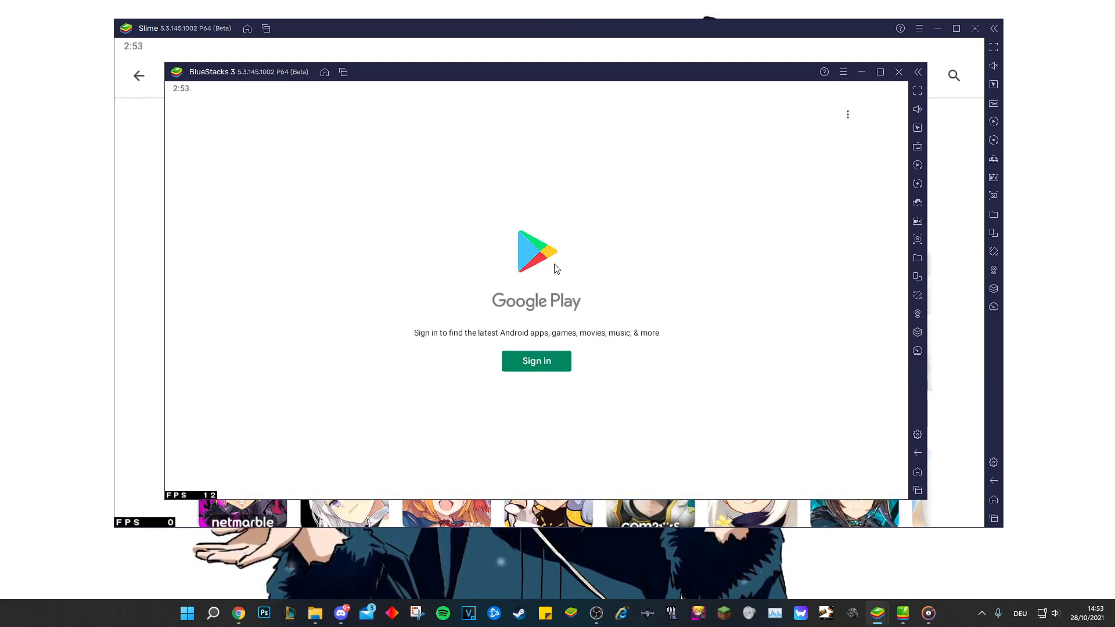
mouse_move(917, 471)
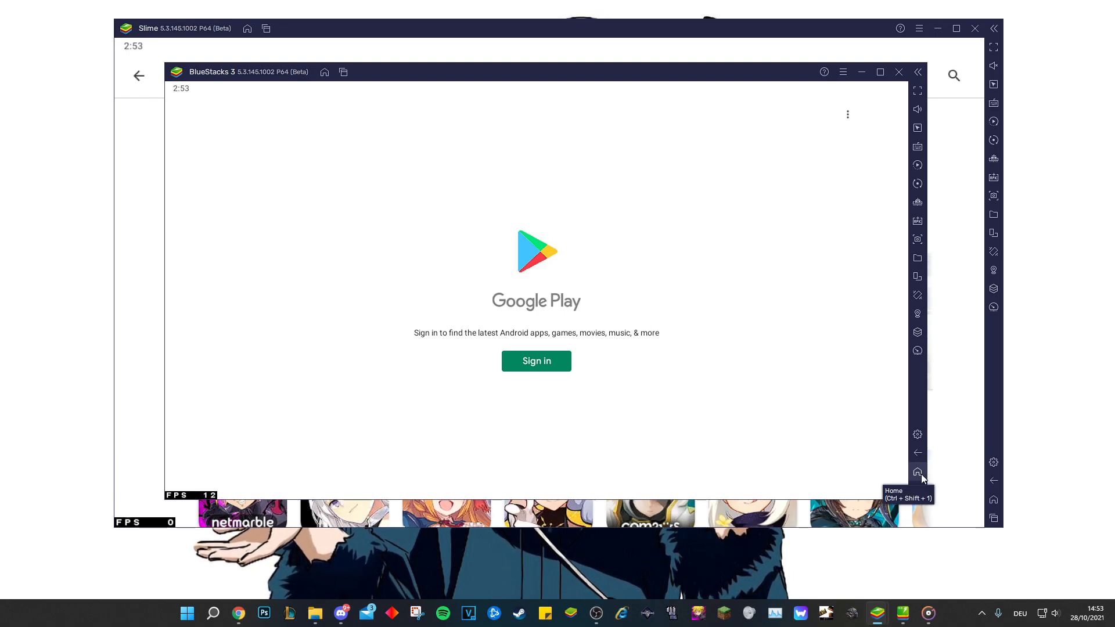
click(917, 472)
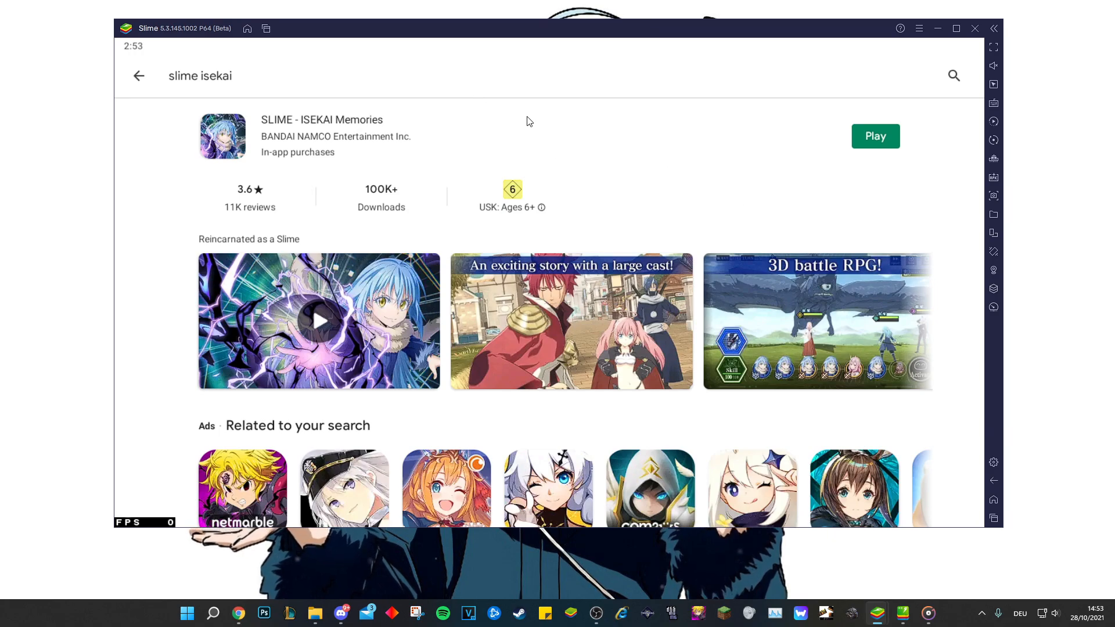
Launch SLIME - ISEKAI Memories and open its game controls panel with the custom scheme
click(875, 136)
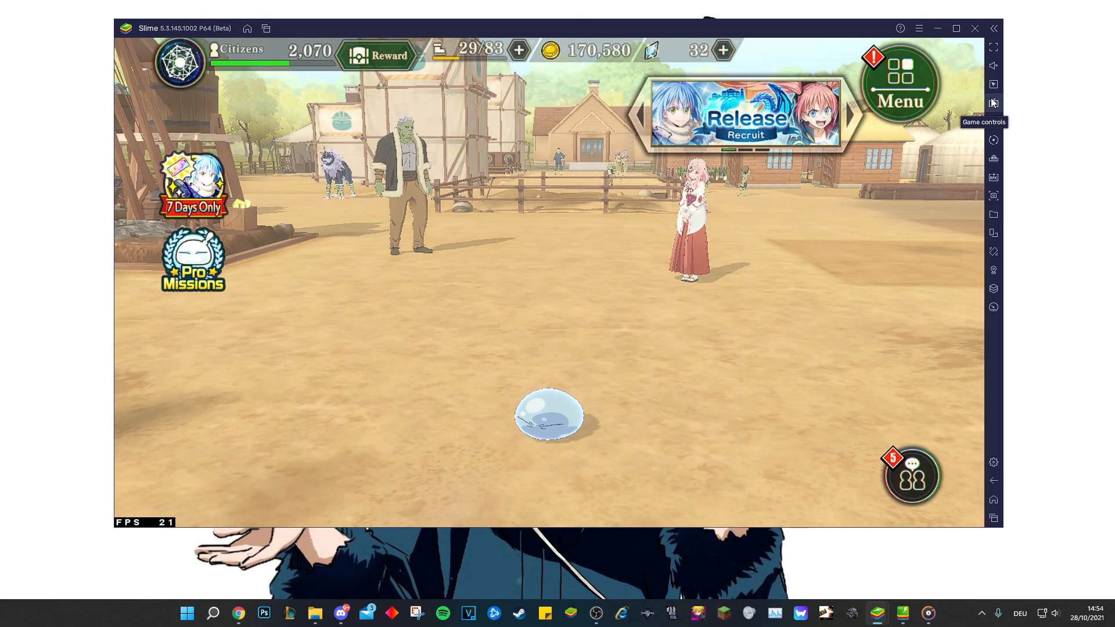
click(993, 102)
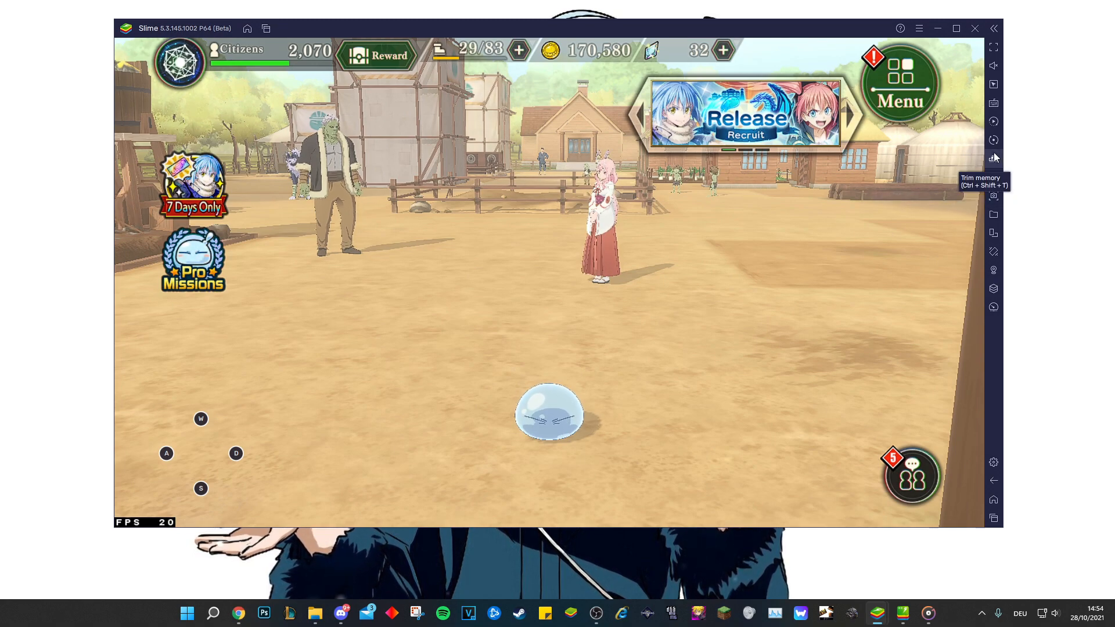
mouse_move(993, 104)
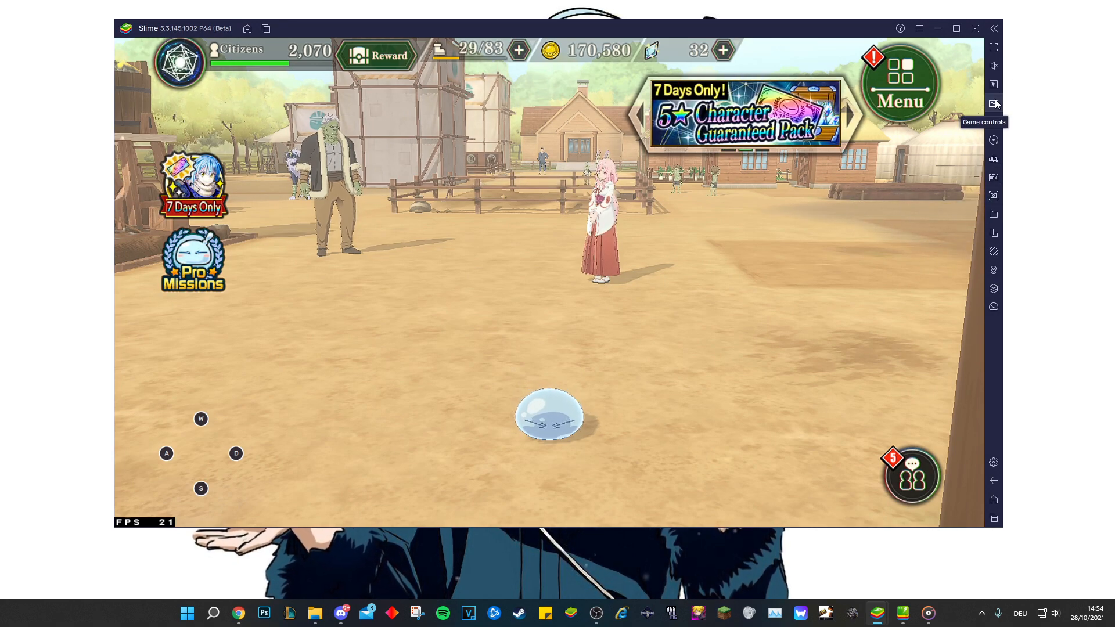
click(993, 102)
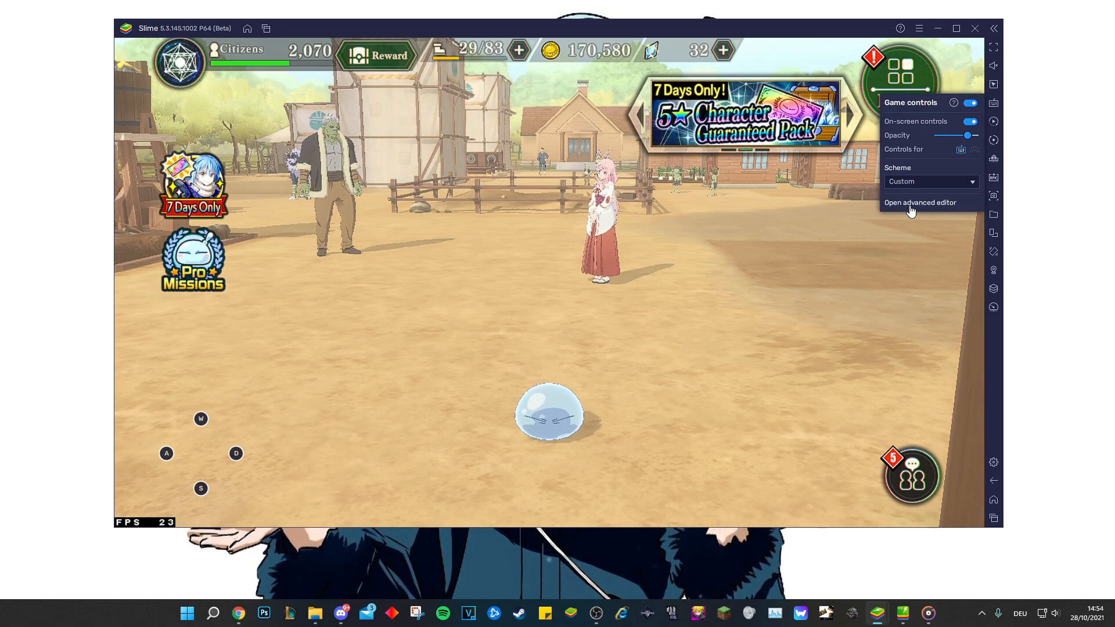
Move the WASD pad up and right in the advanced editor and save the layout
click(919, 202)
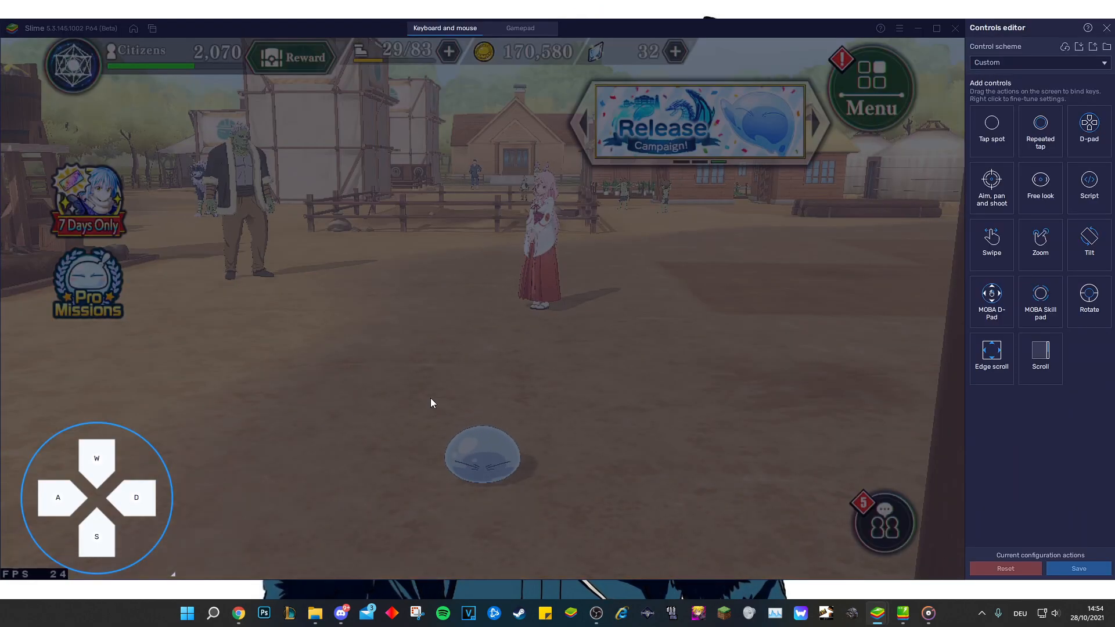
drag(97, 498, 109, 480)
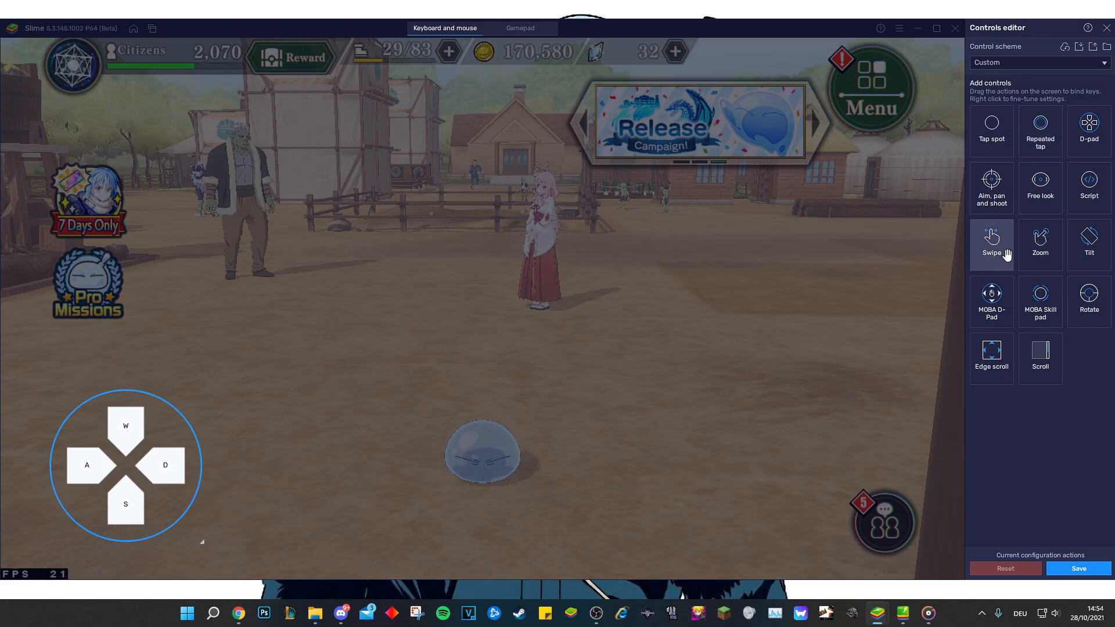
mouse_move(1039, 301)
text(M)
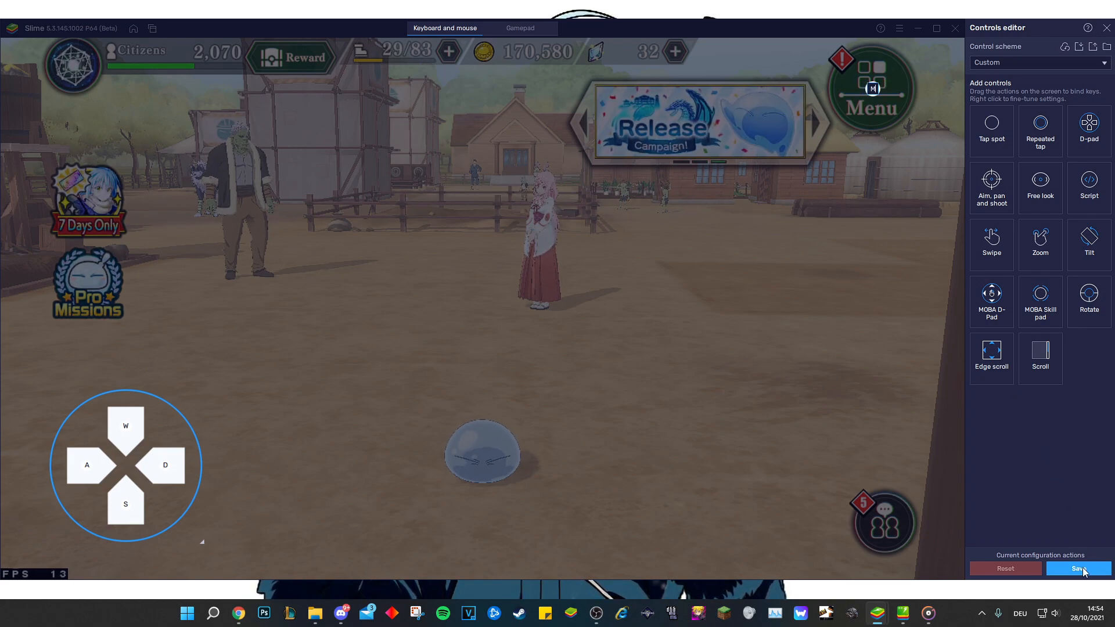
click(1077, 567)
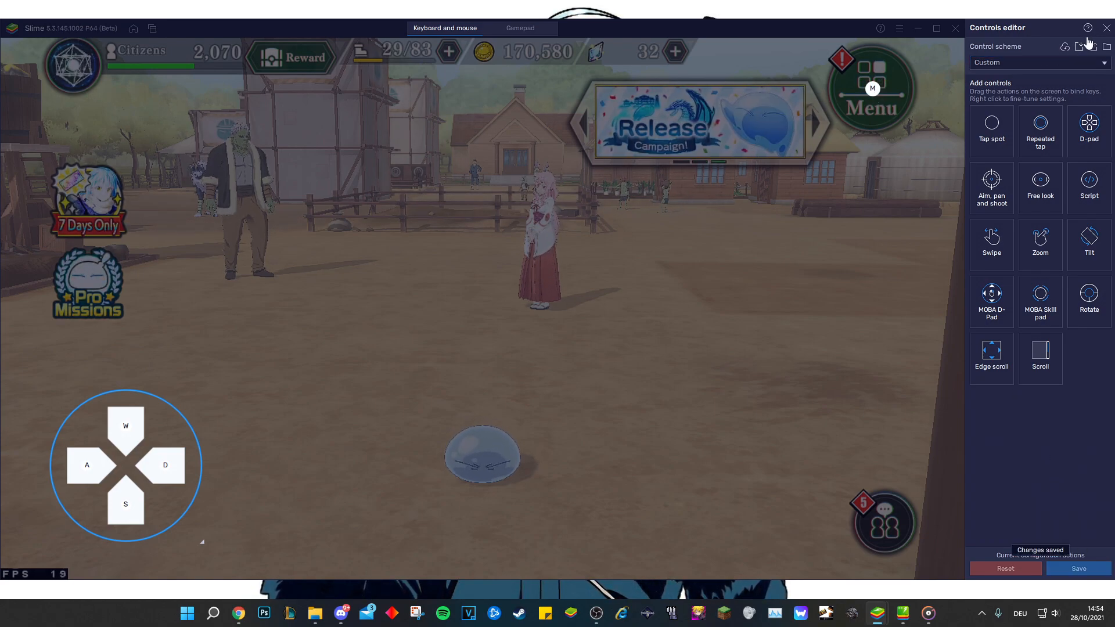
click(1105, 28)
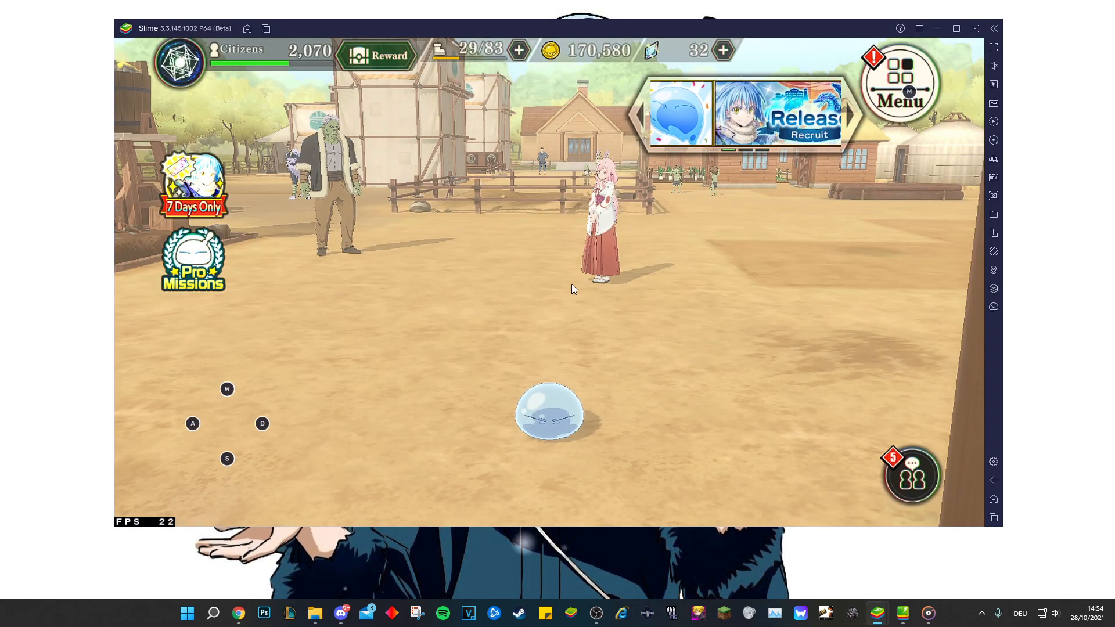
Switch off the on-screen WASD control hints in the game controls panel
click(899, 83)
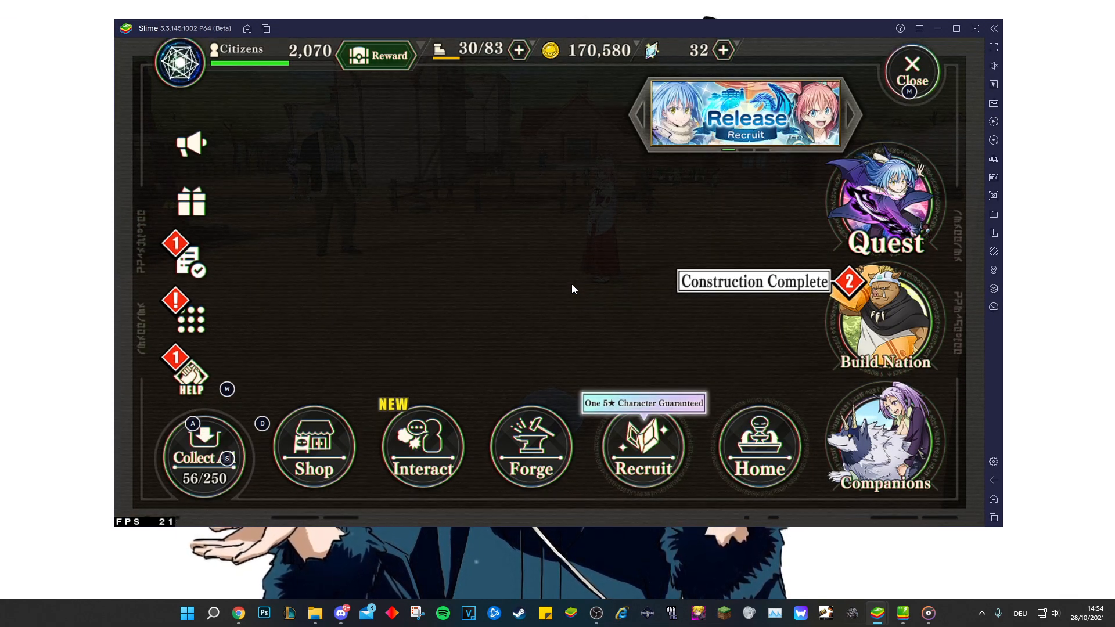
click(911, 73)
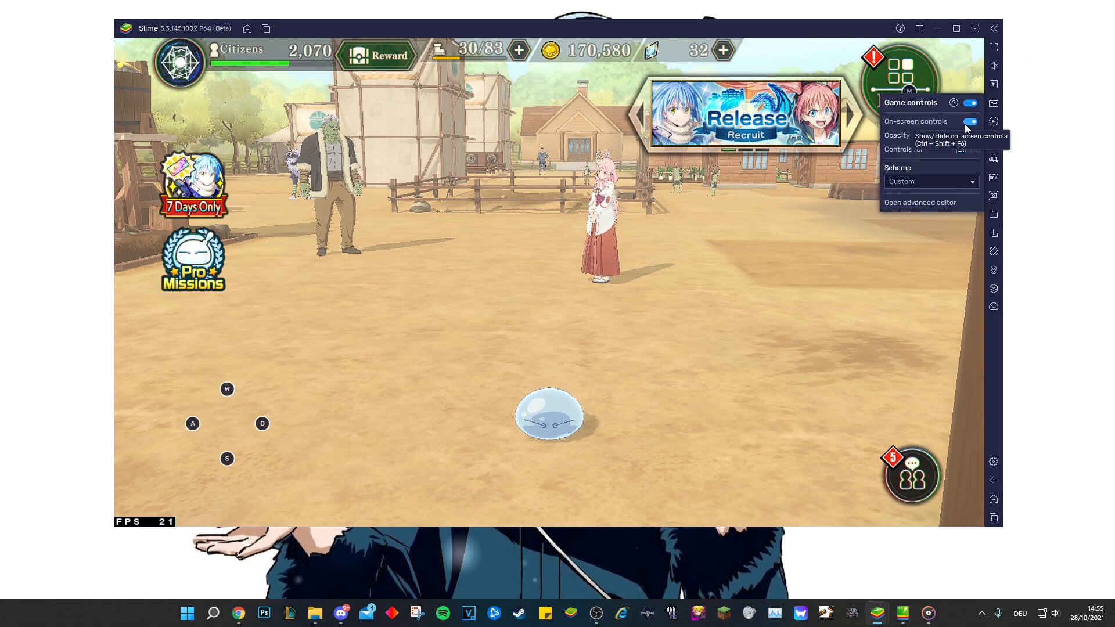
click(969, 121)
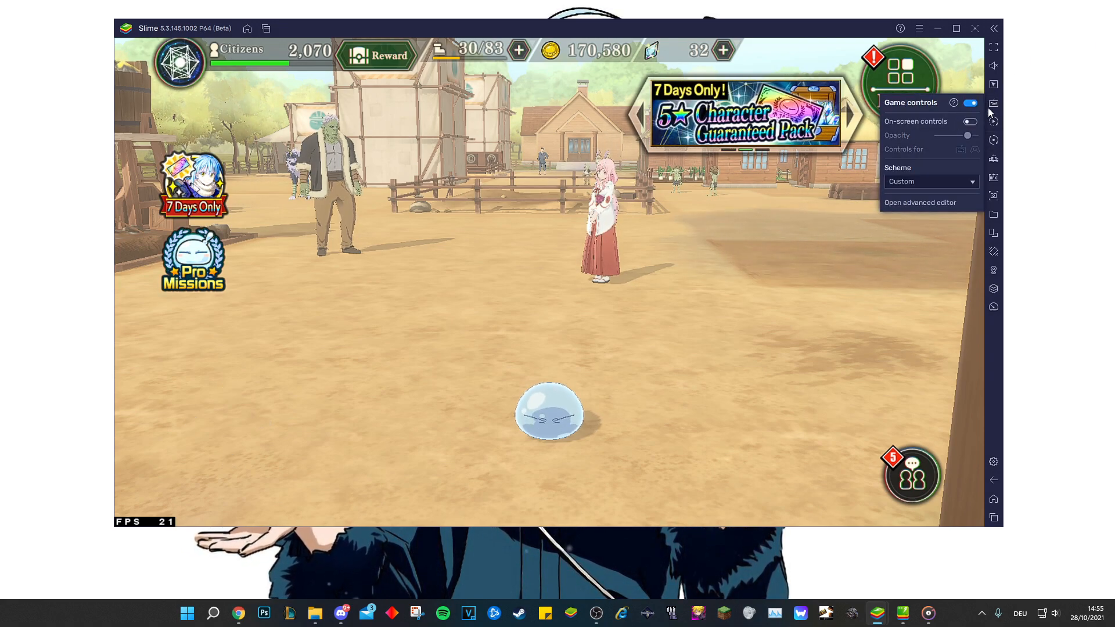
click(993, 104)
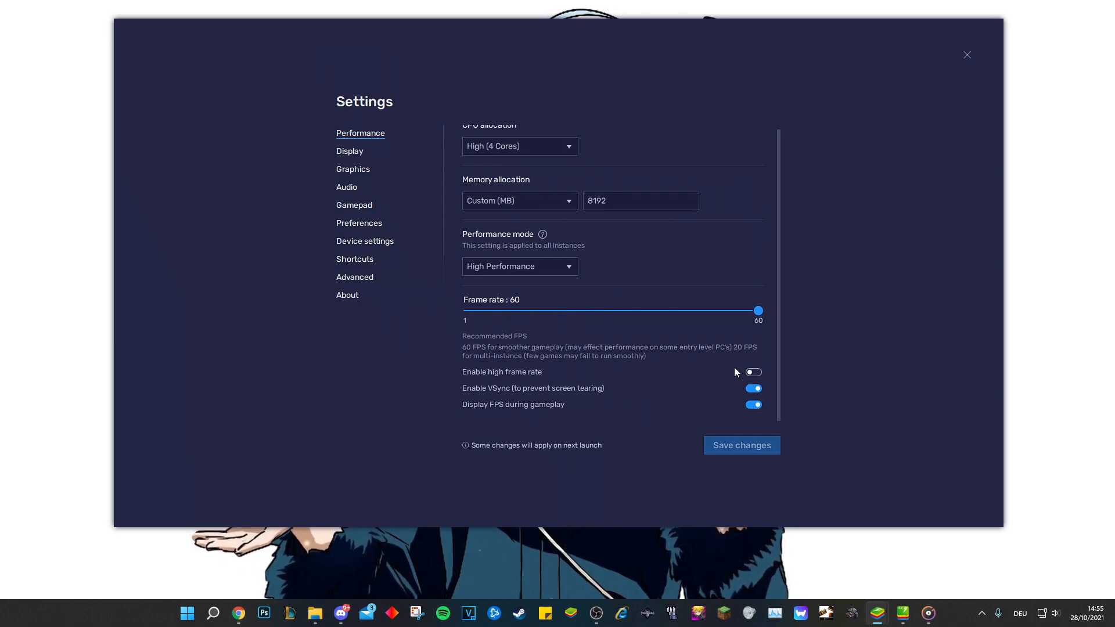
Try the 240 FPS high frame rate option, discard it, and return to the game
click(752, 371)
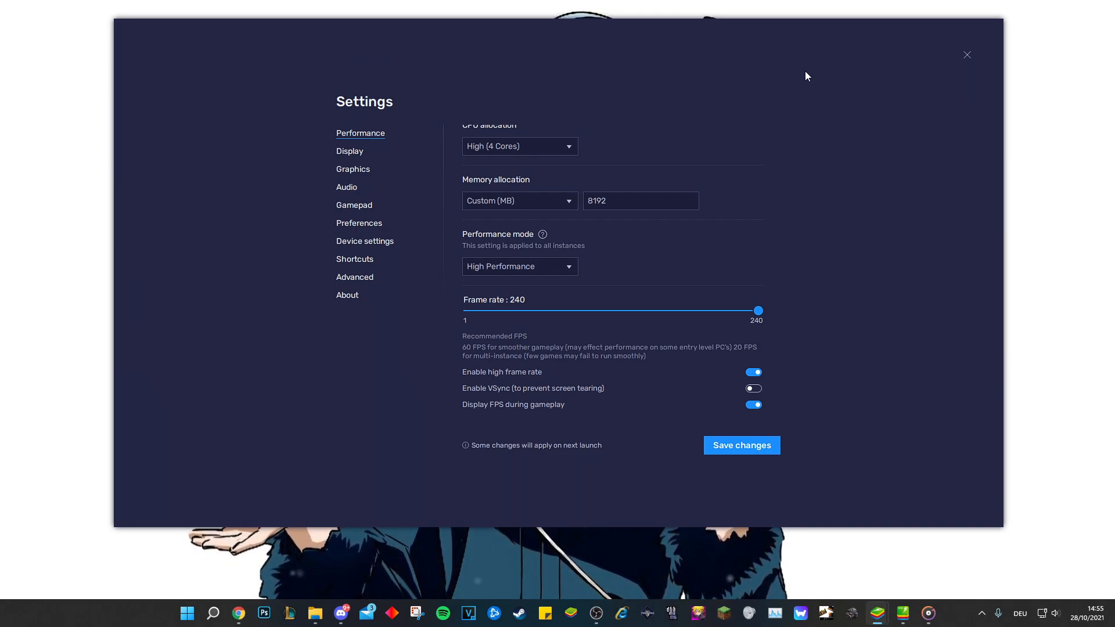
mouse_move(890, 99)
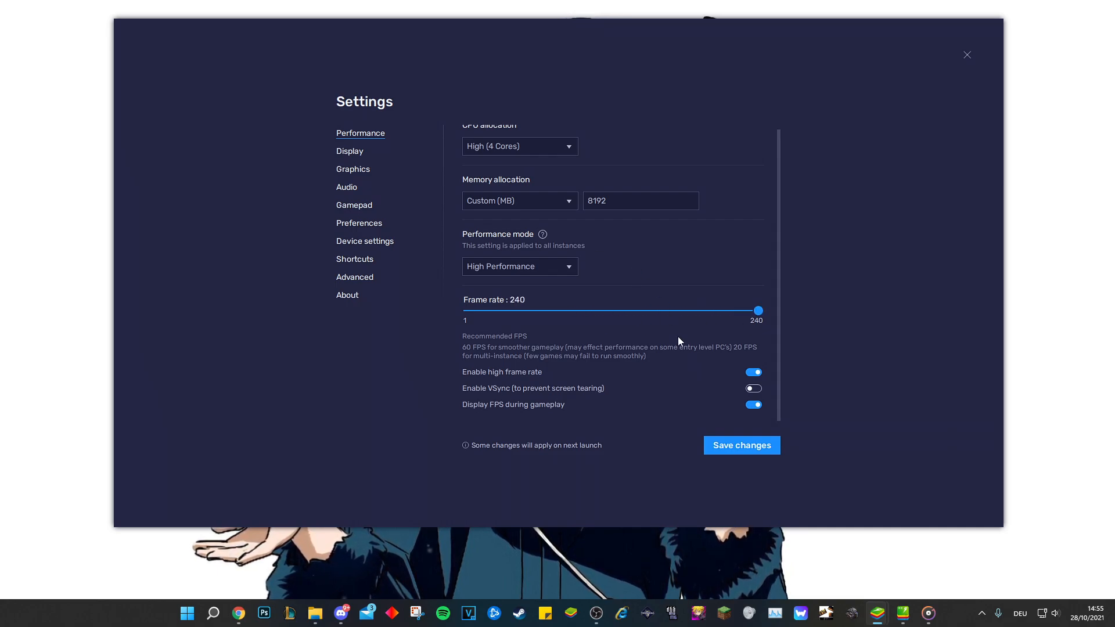
mouse_move(735, 340)
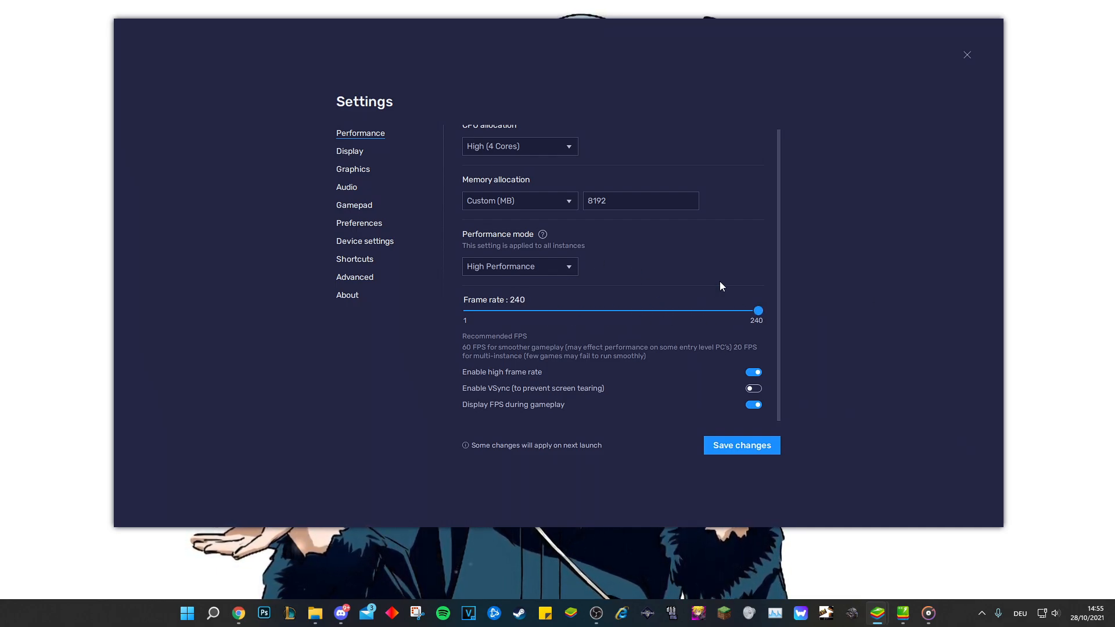
mouse_move(751, 429)
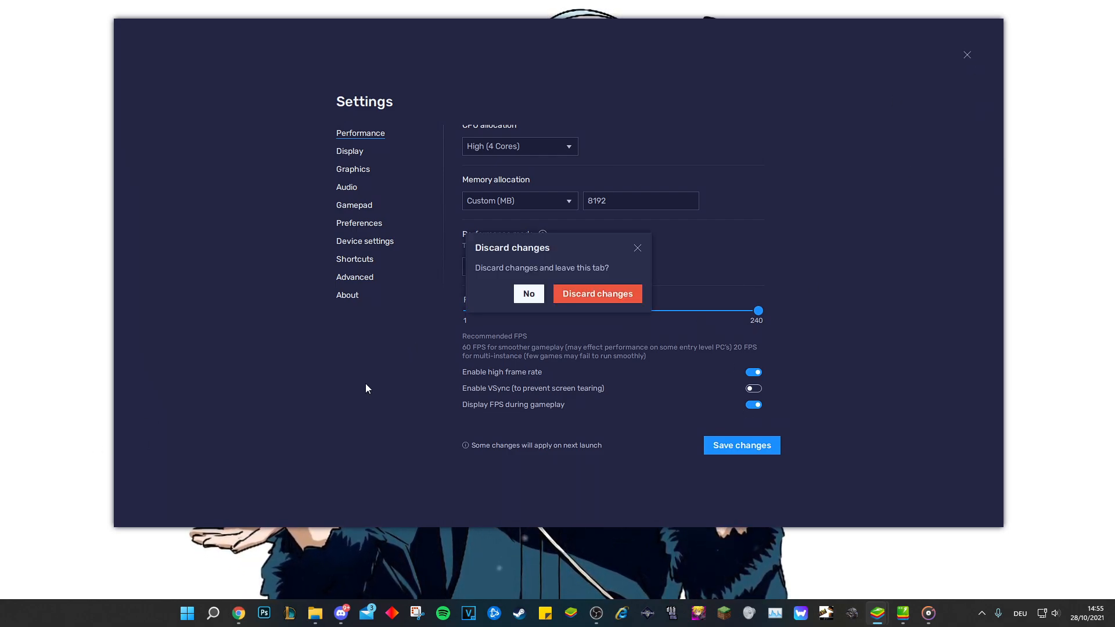
click(596, 293)
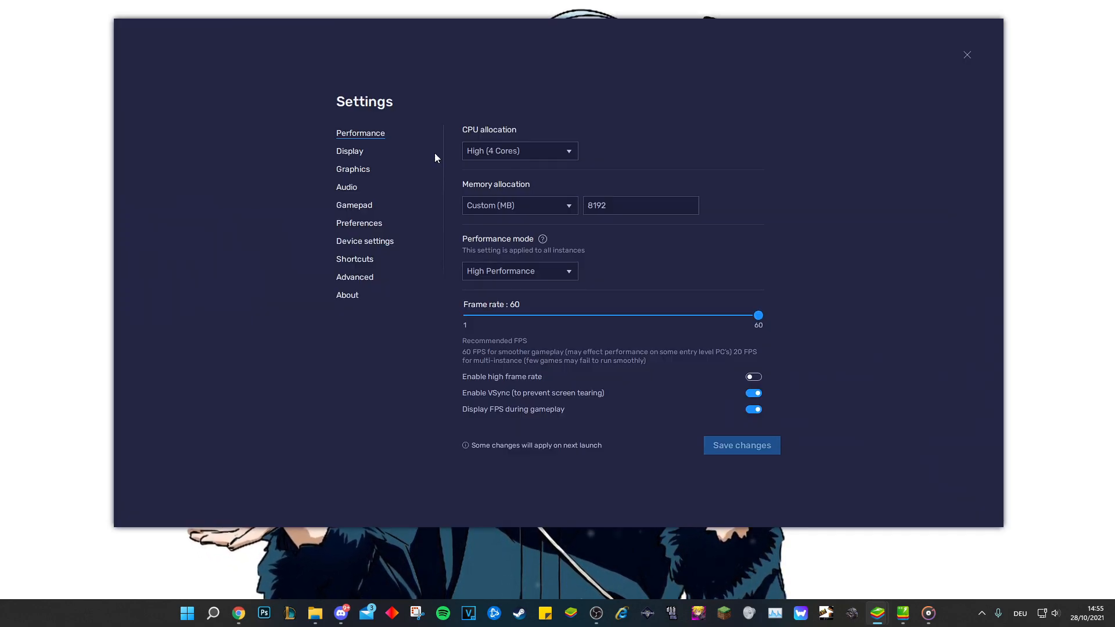
click(966, 55)
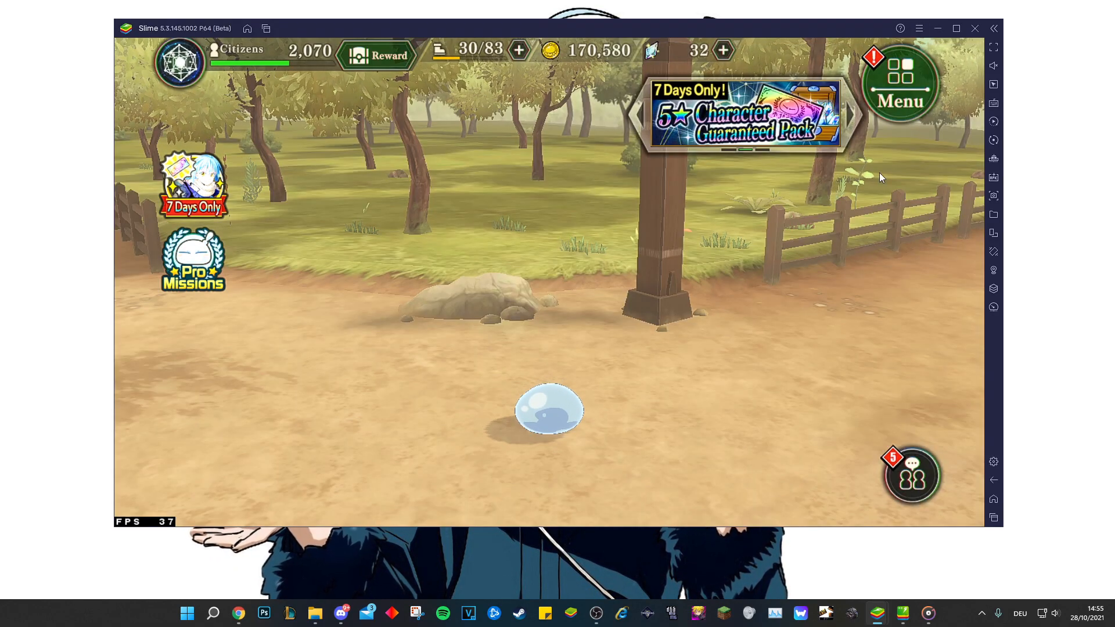
Go from the game's Menu to the Recruit screen with x1 and x10 options
click(898, 82)
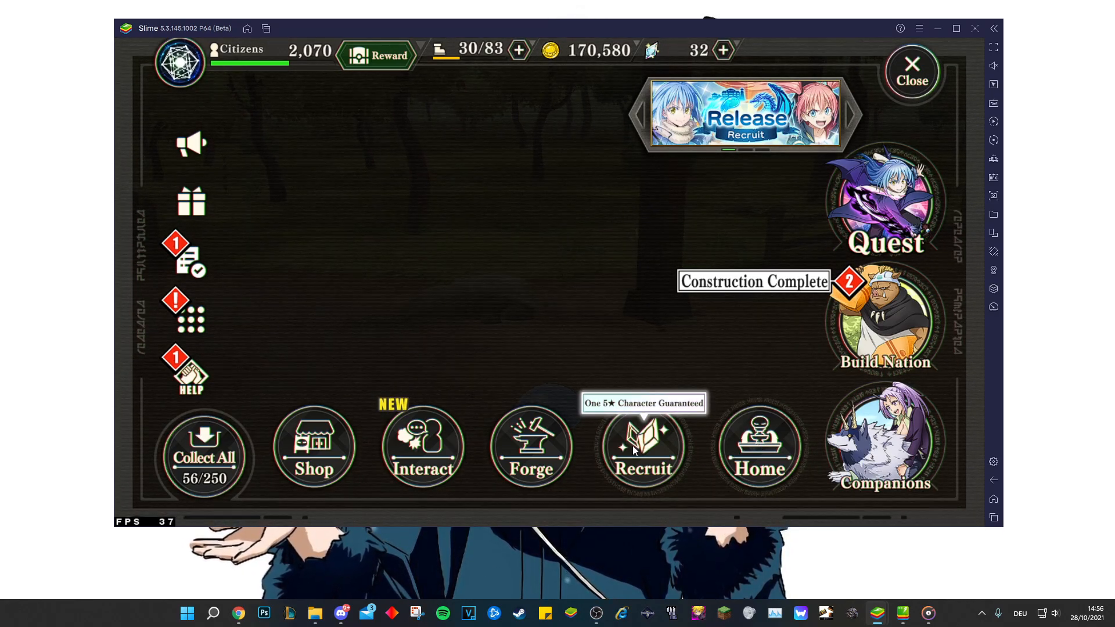
click(642, 446)
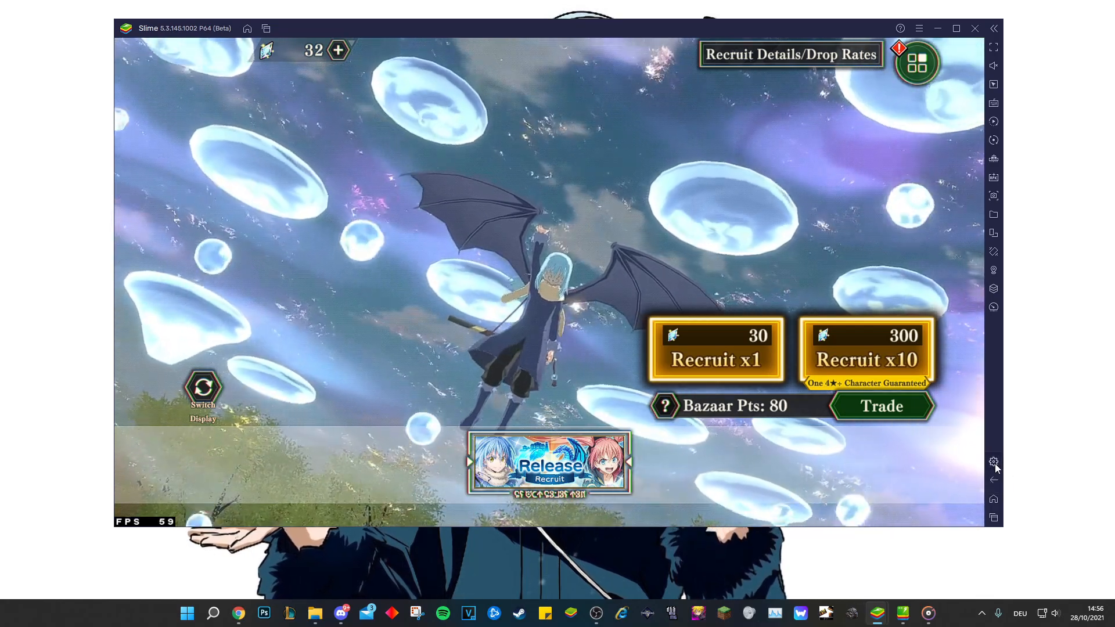
Review Display and Graphics settings, keeping DirectX as interface renderer, then close Settings
click(992, 462)
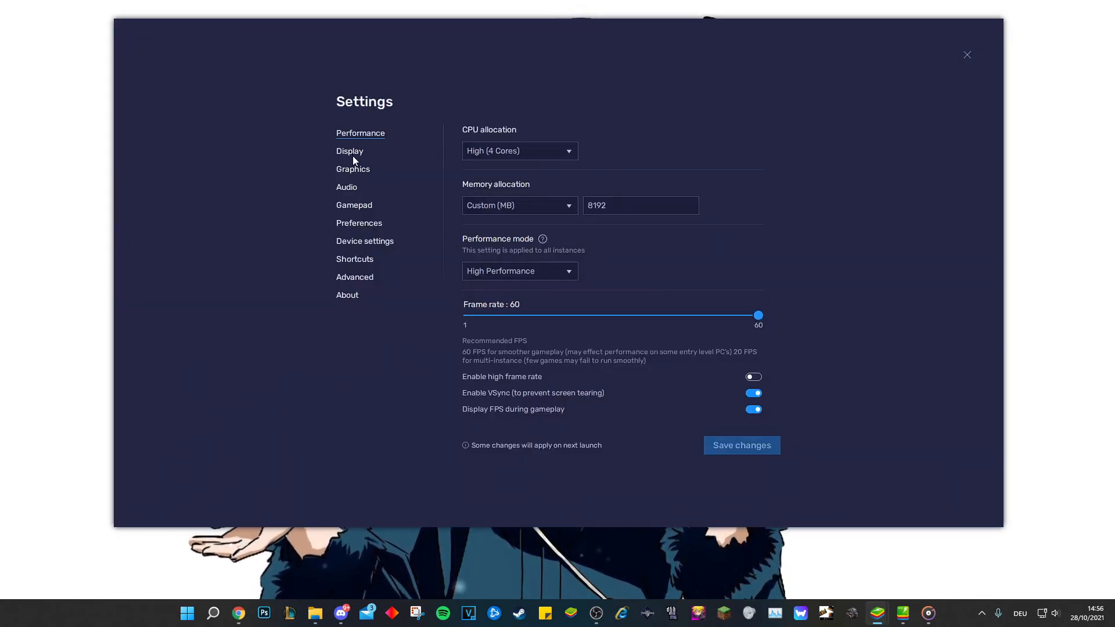
click(349, 151)
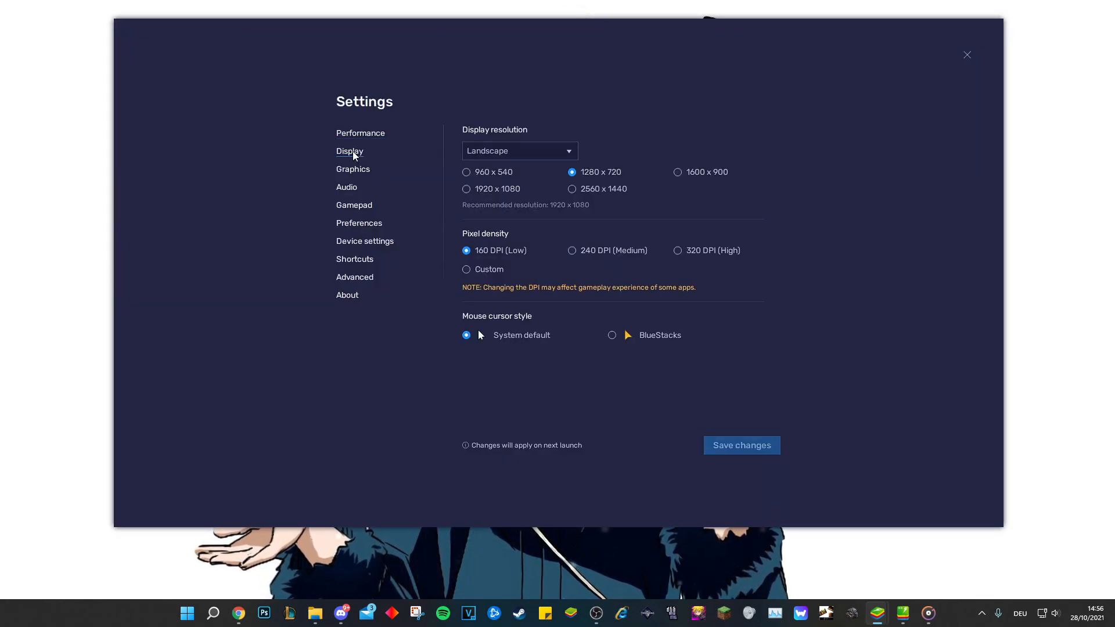
click(352, 169)
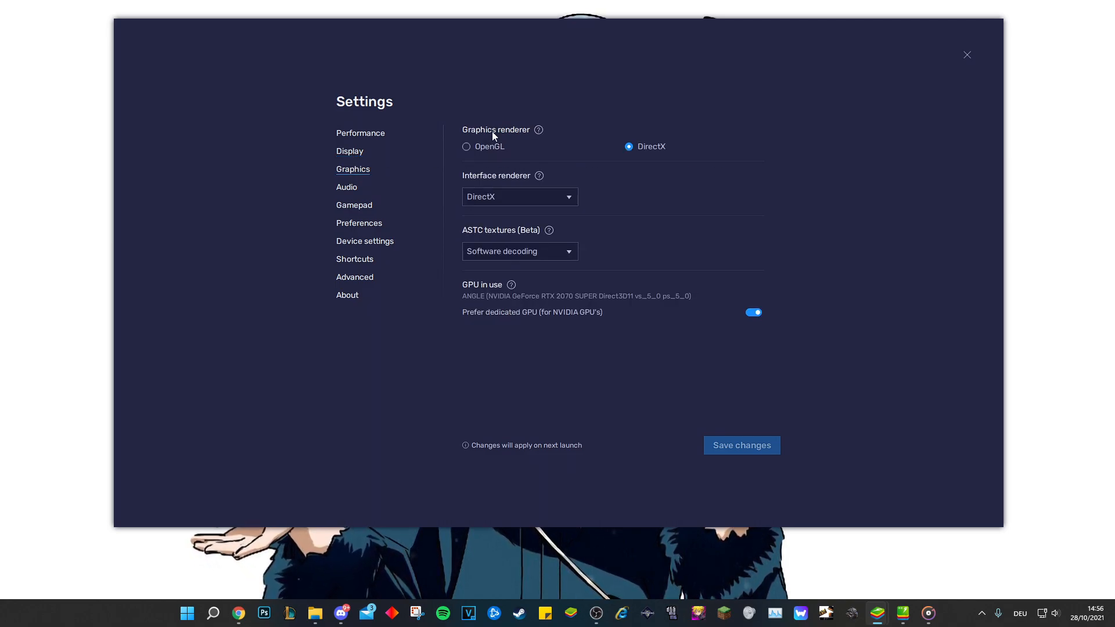
mouse_move(516, 169)
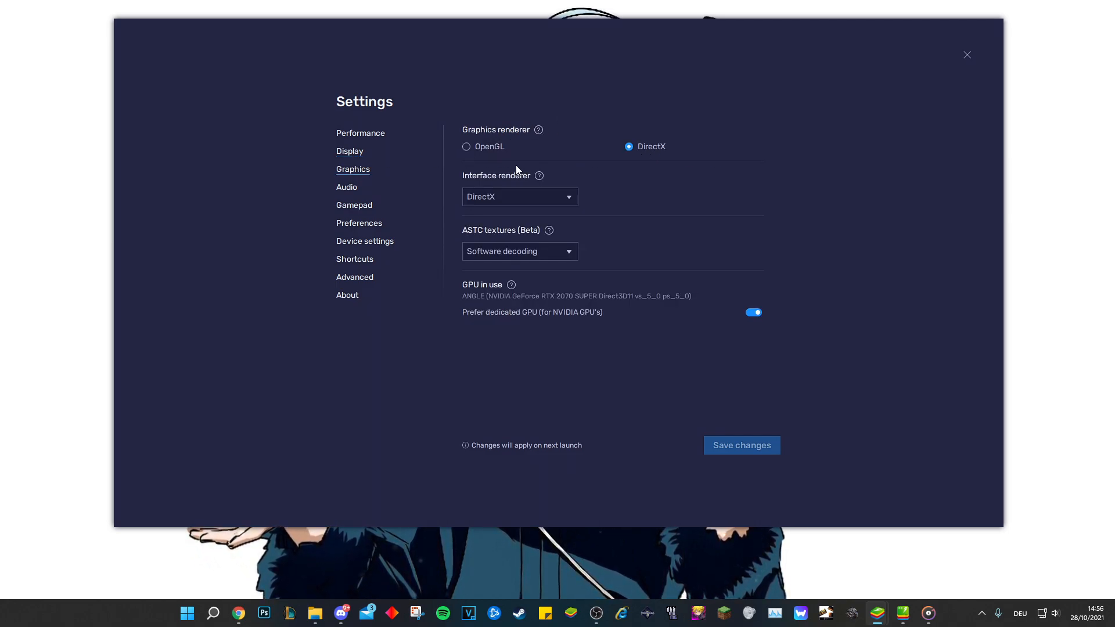
click(519, 196)
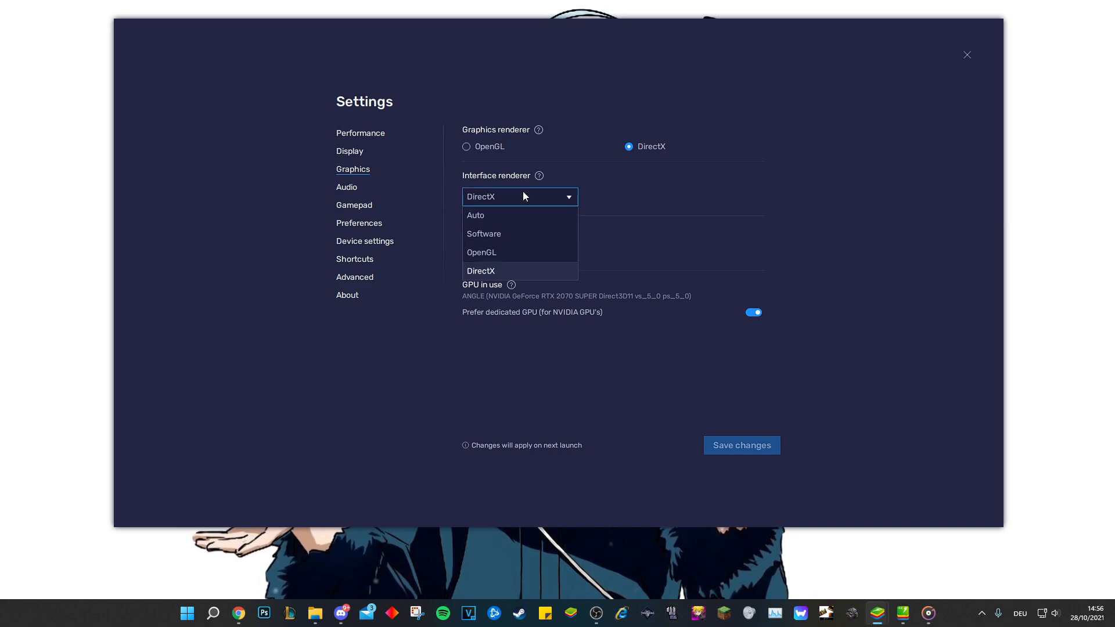
click(481, 271)
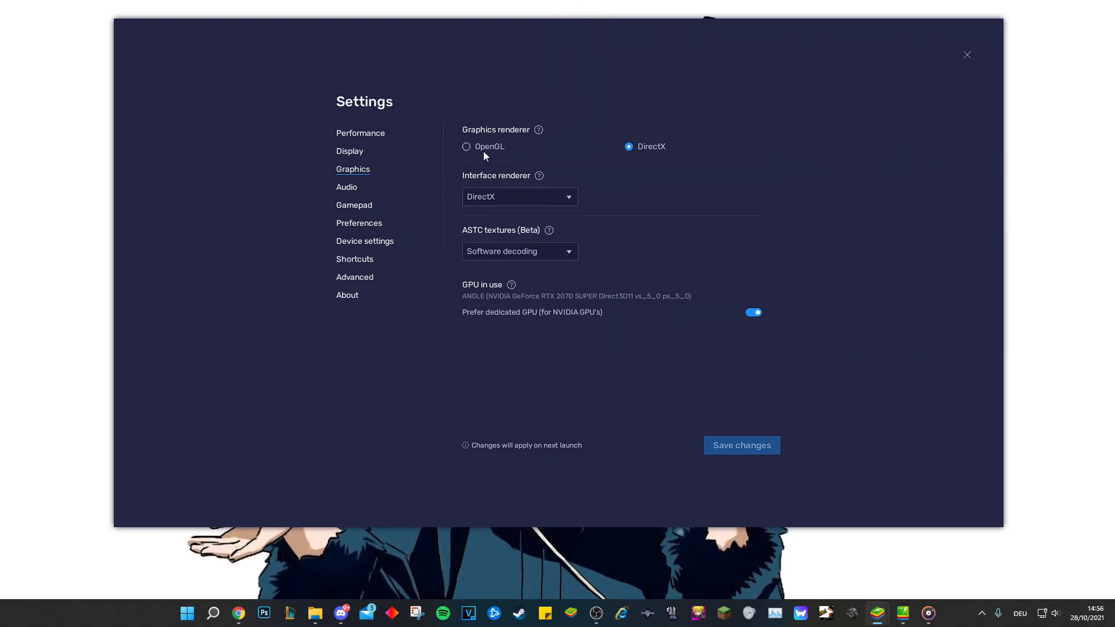
click(519, 197)
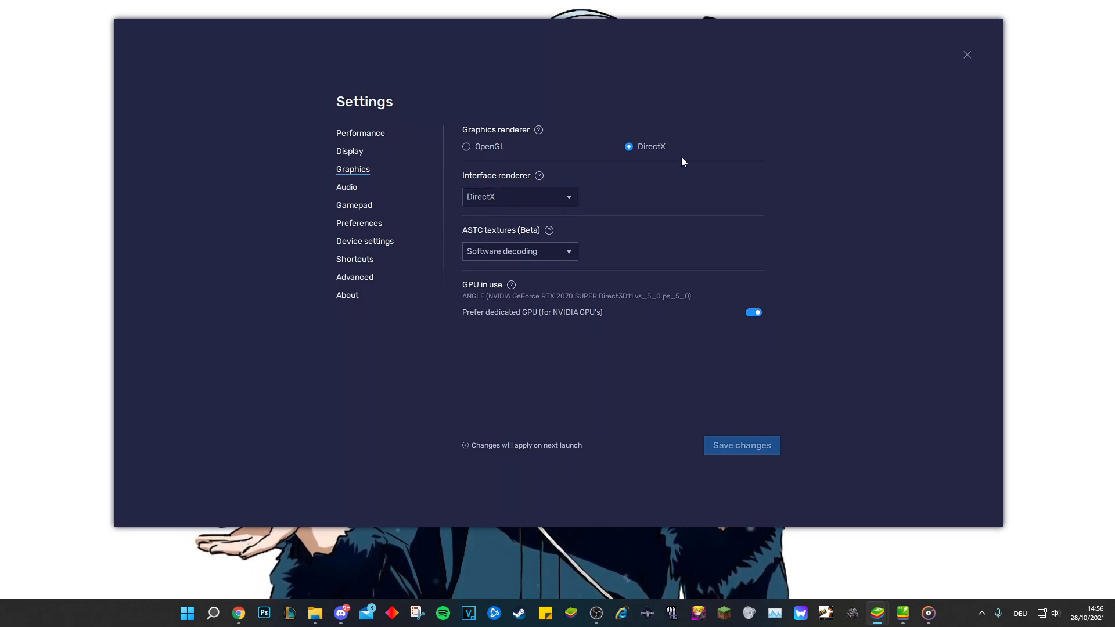
click(966, 54)
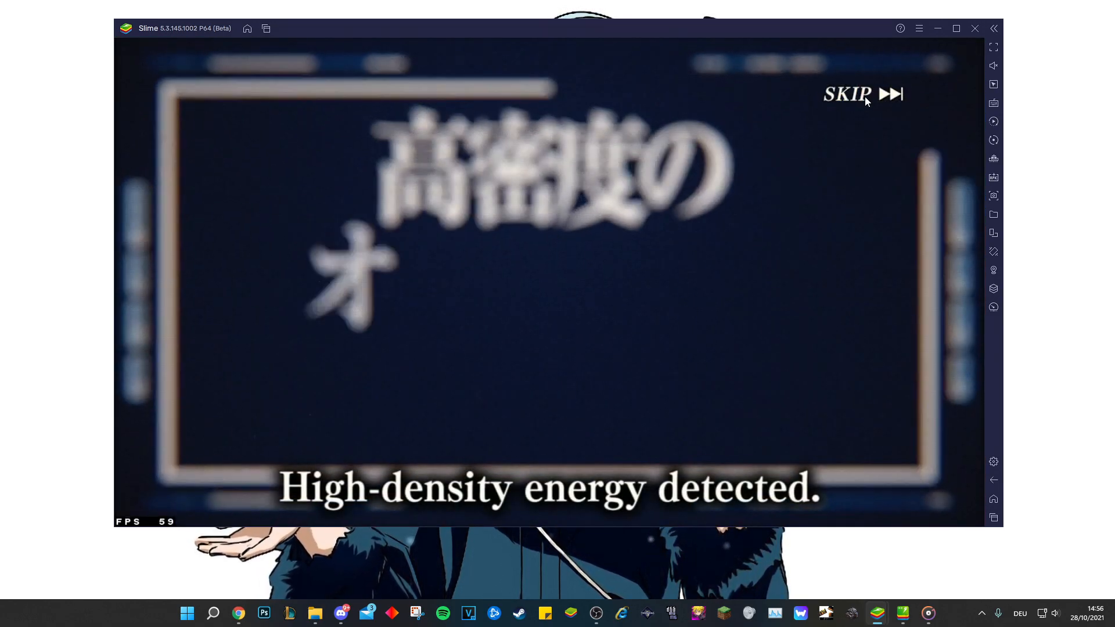
Skip the Slime recruit animation and dismiss the one-character recruit result screen
click(846, 95)
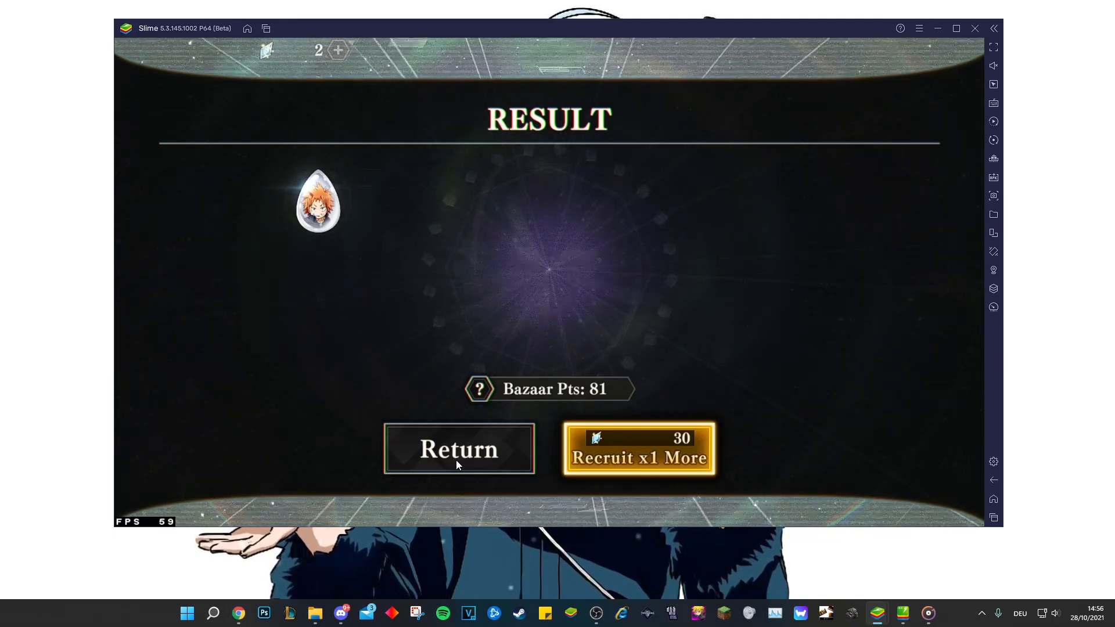
click(458, 448)
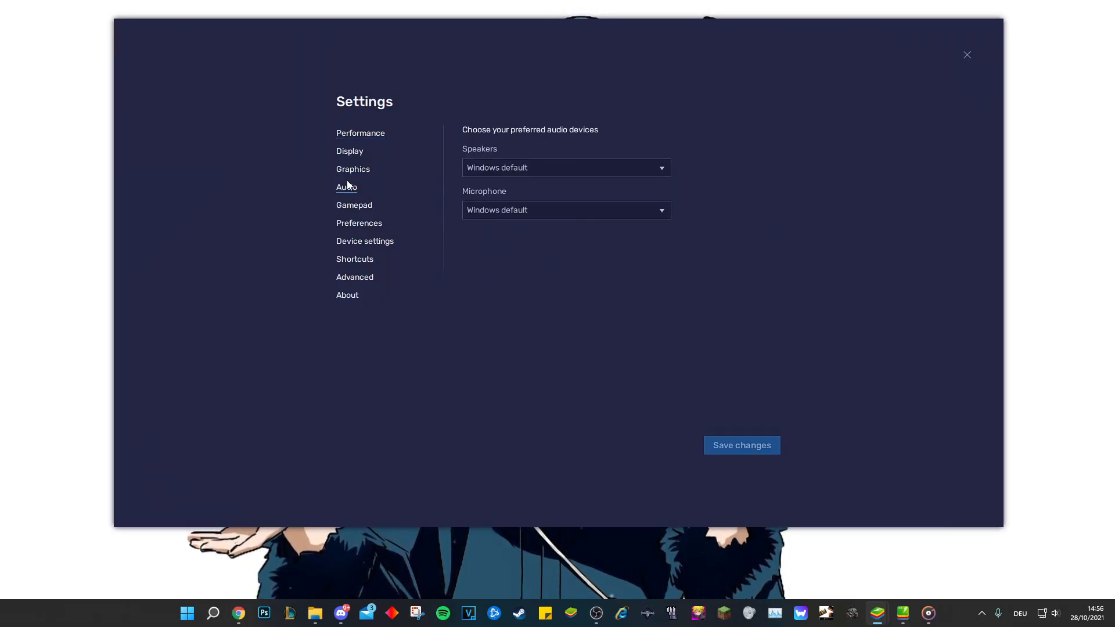
Review the Display and Performance settings pages, then close Settings back to Release Recruit
click(349, 151)
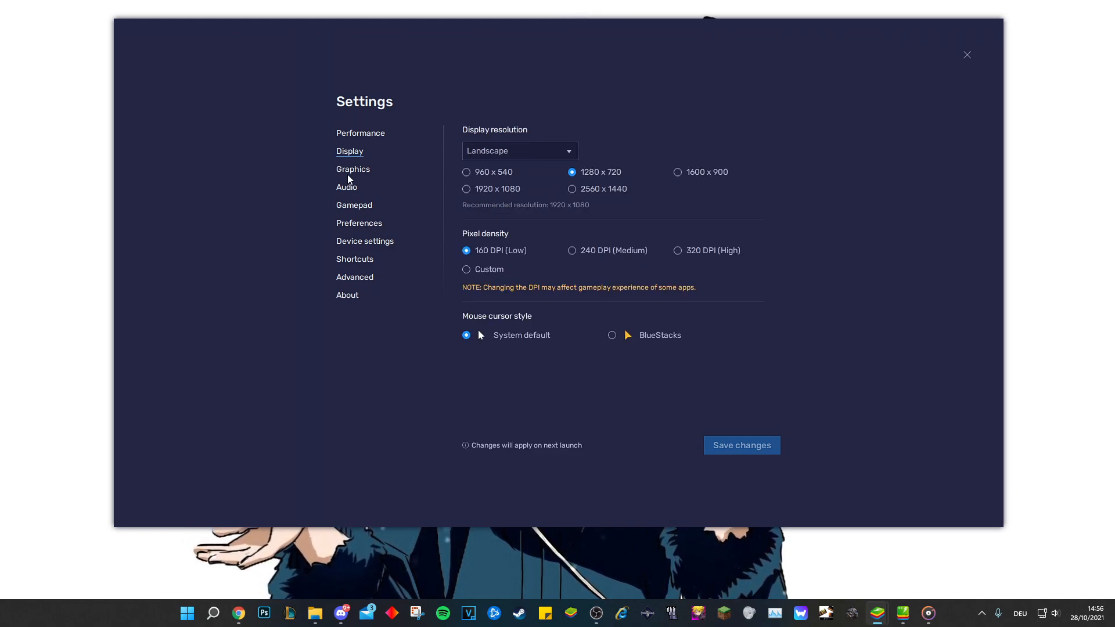
click(361, 133)
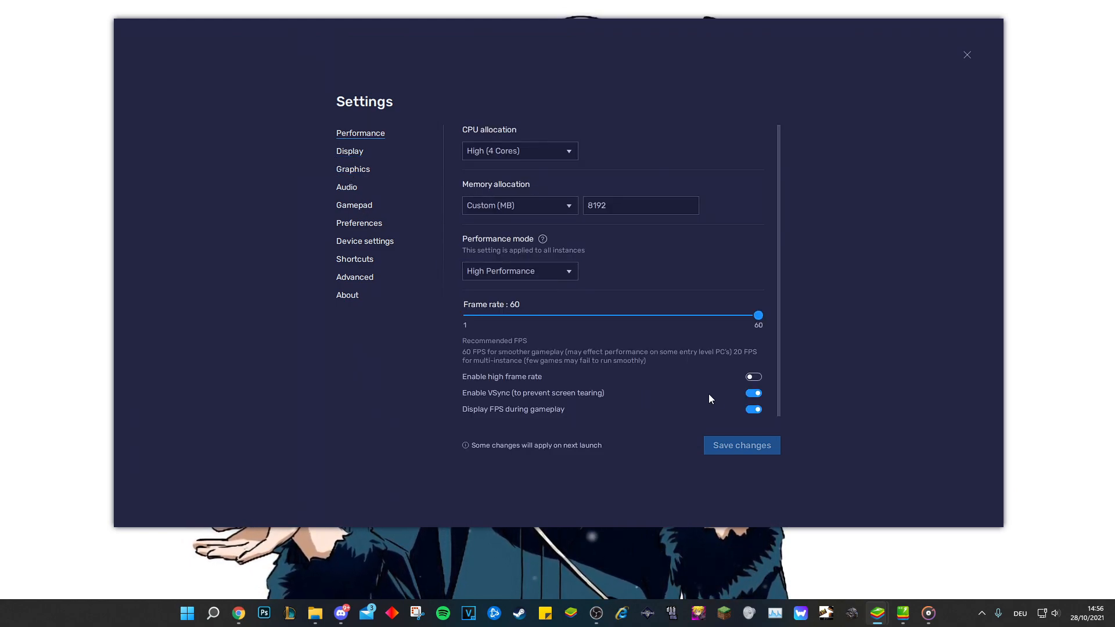
mouse_move(814, 219)
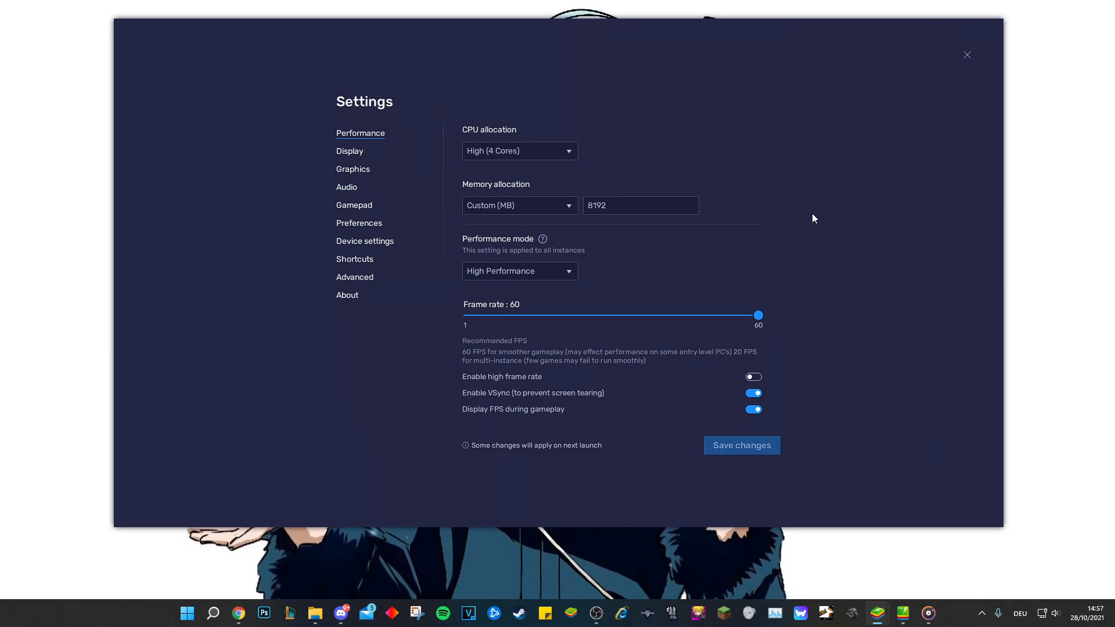
click(966, 55)
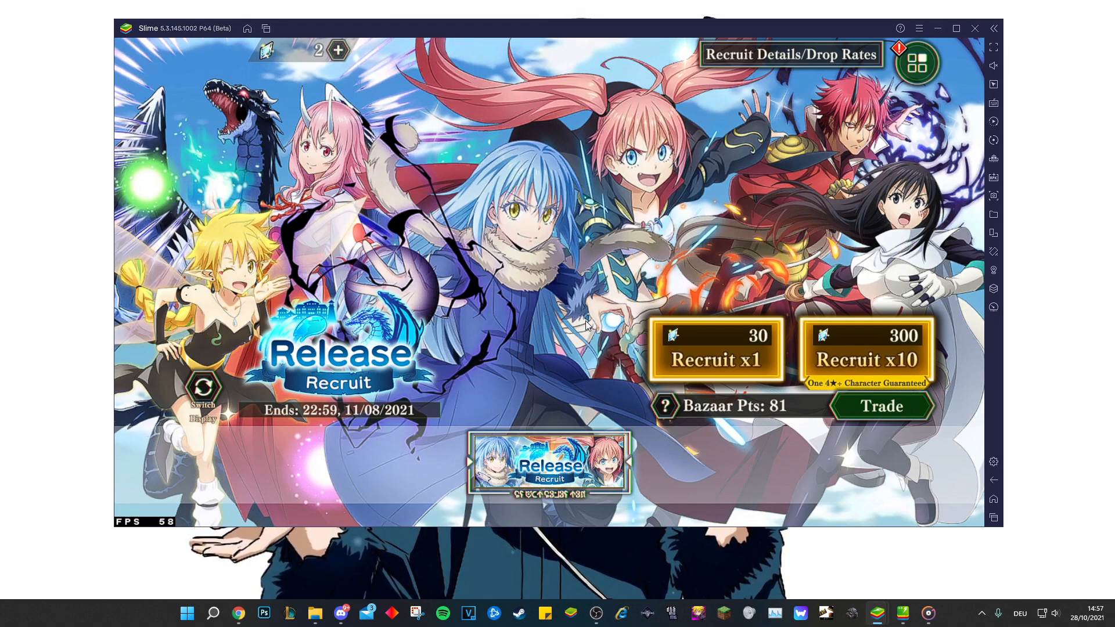
mouse_move(938, 464)
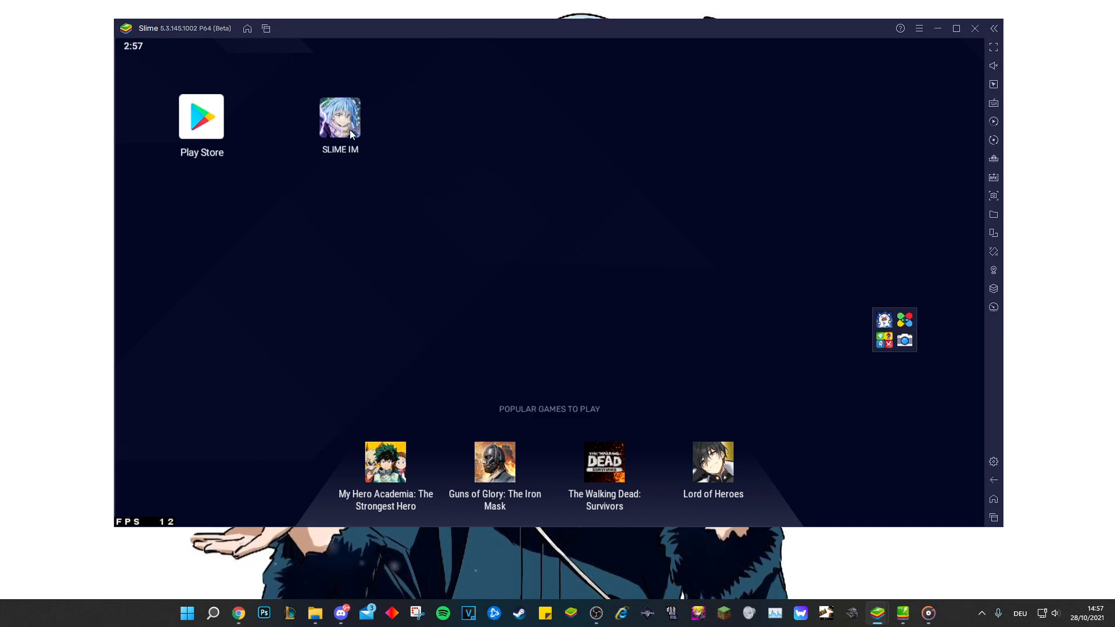
Launch SLIME IM from the home screen, select Troop 1 and move it out
double_click(340, 117)
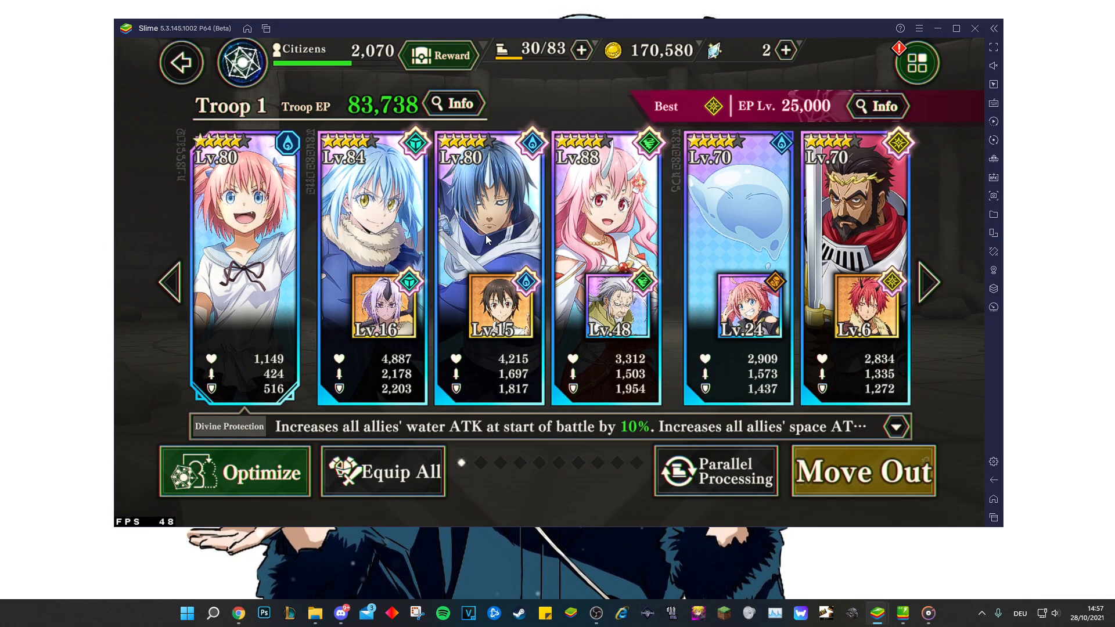
mouse_move(937, 364)
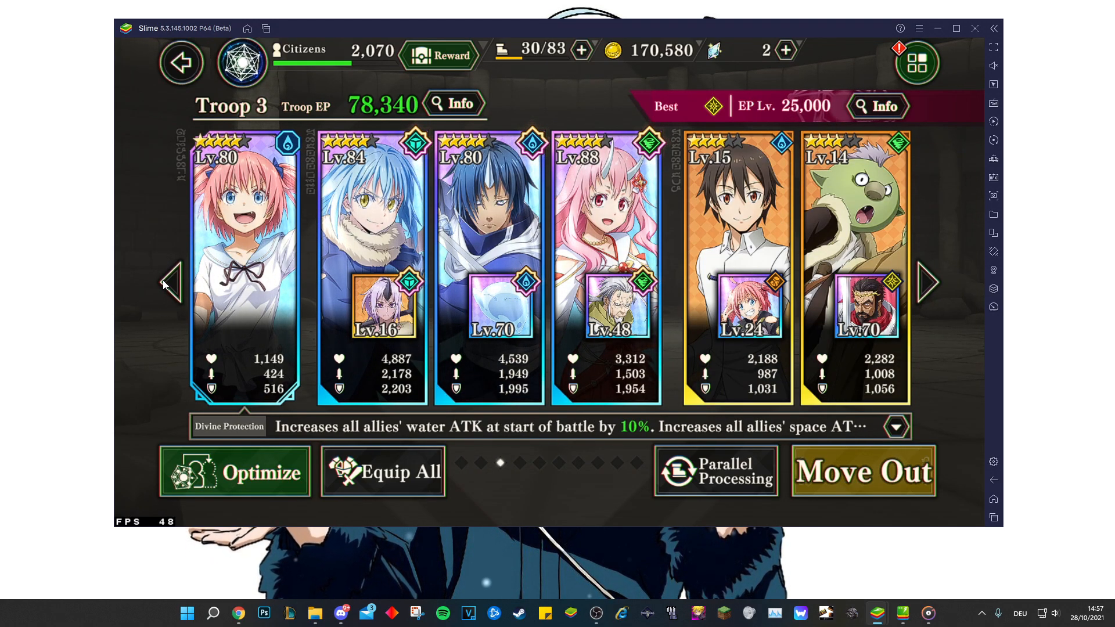
click(862, 471)
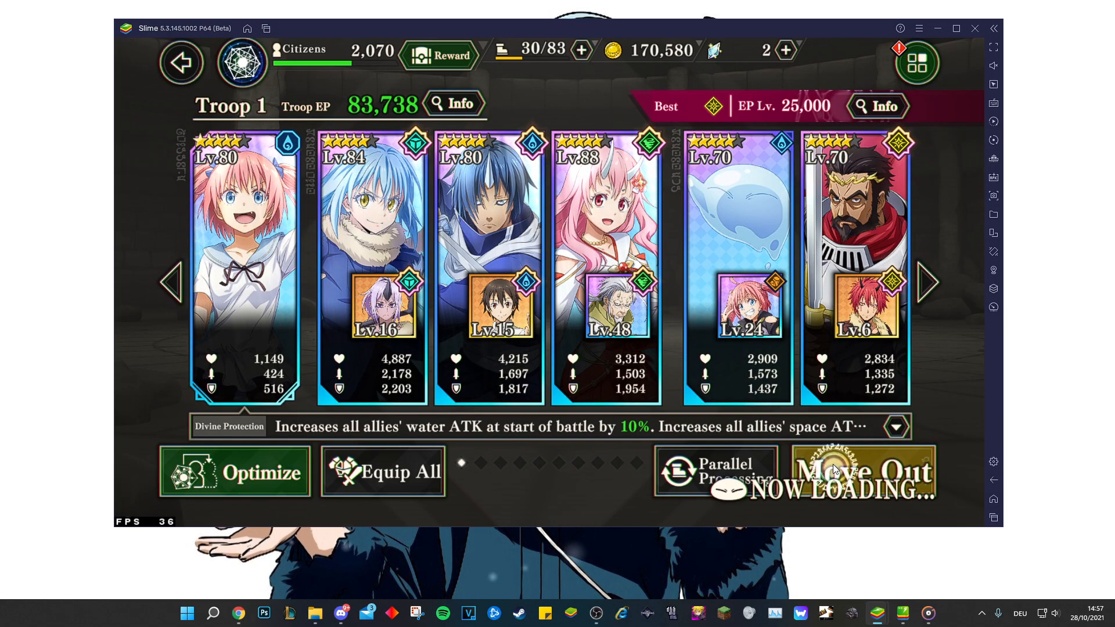
click(860, 471)
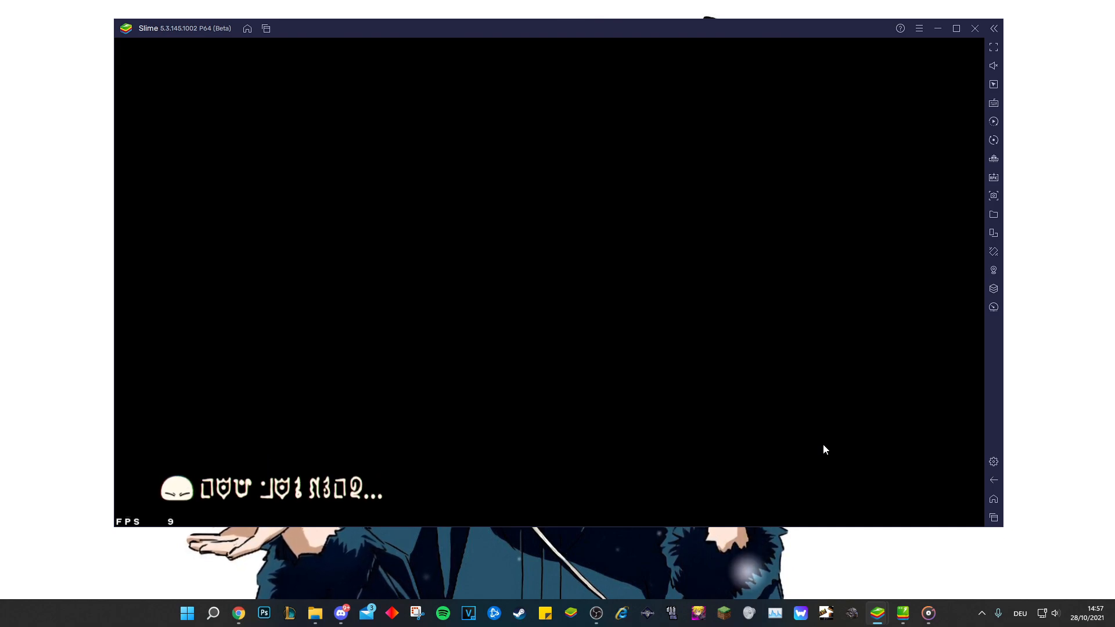
mouse_move(680, 150)
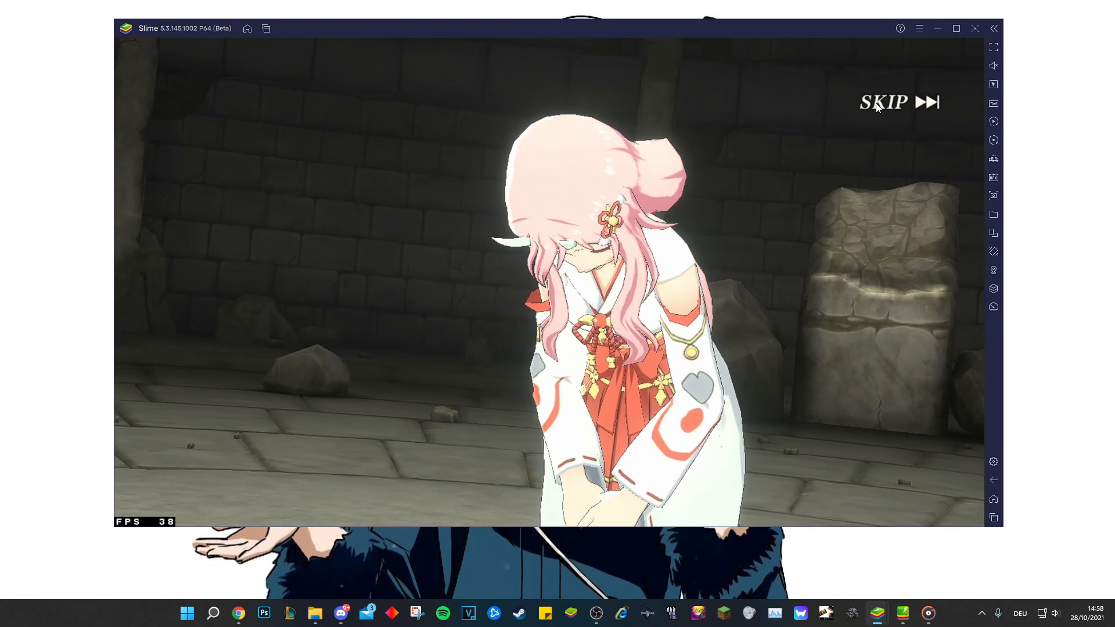
Skip the intro cutscene, finish Level Up Quest 2, and open Settings with F11
click(883, 102)
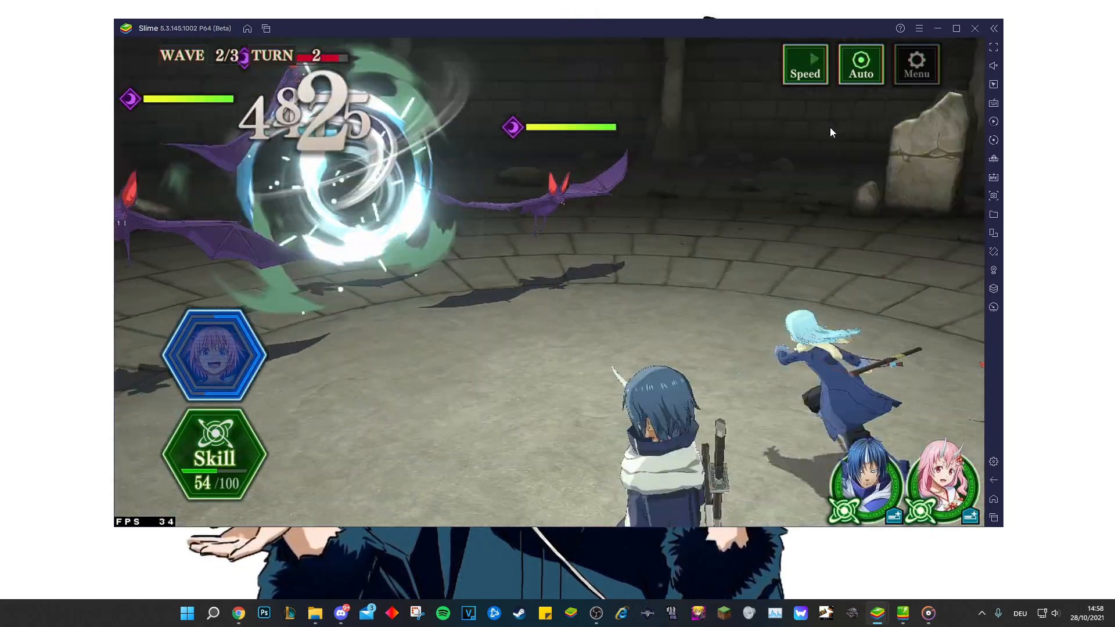
click(804, 64)
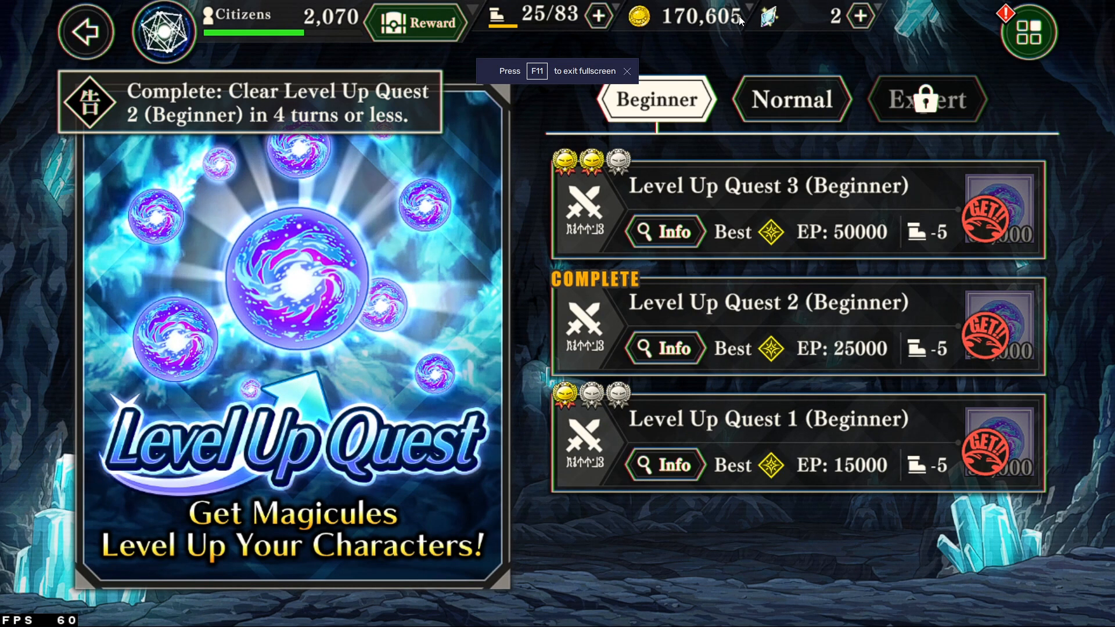
key(f11)
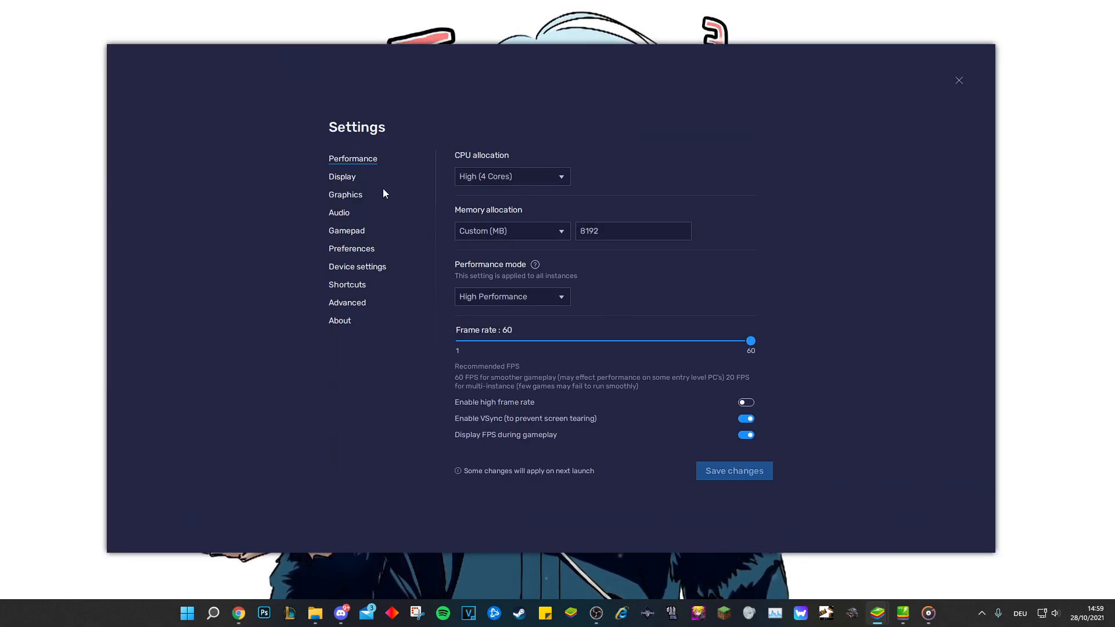
Check the DirectX graphics and interface renderers, then the Performance CPU allocation
click(342, 177)
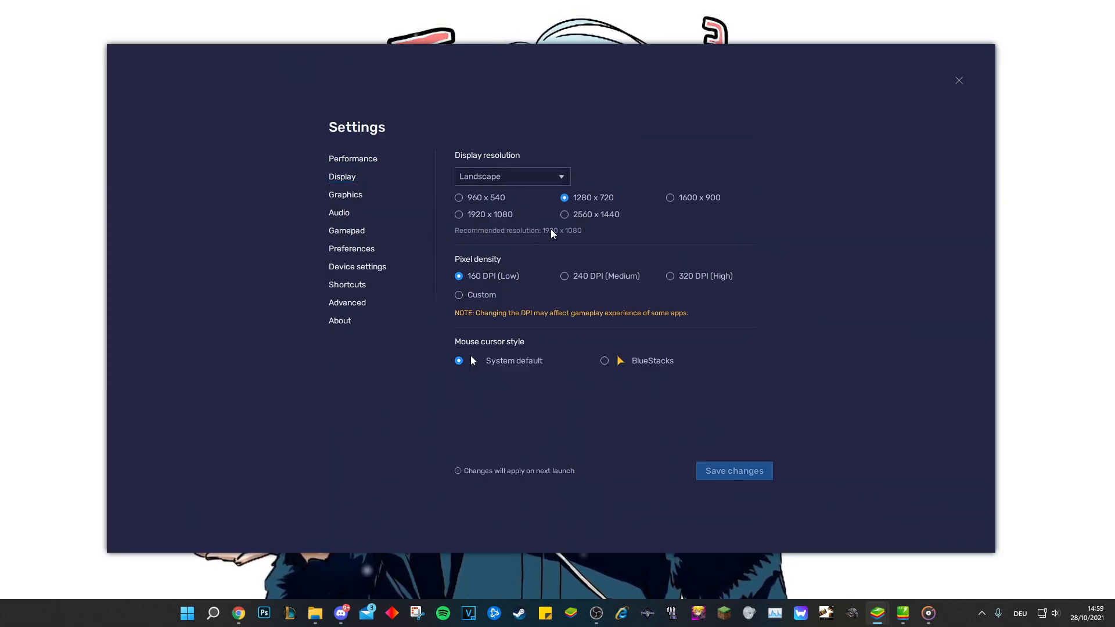
click(346, 194)
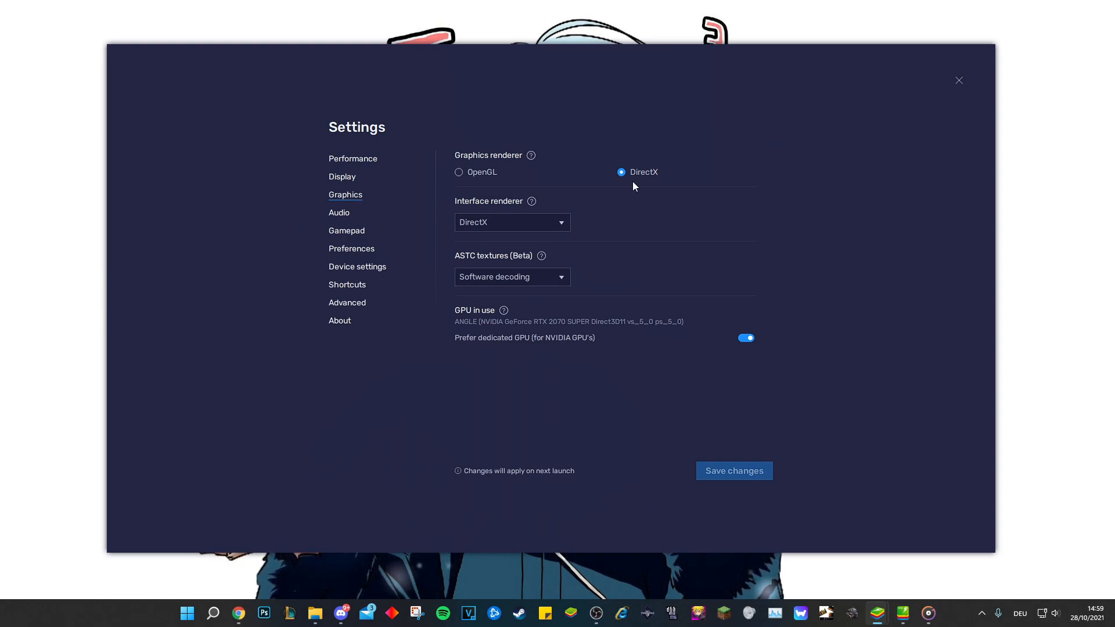
mouse_move(654, 157)
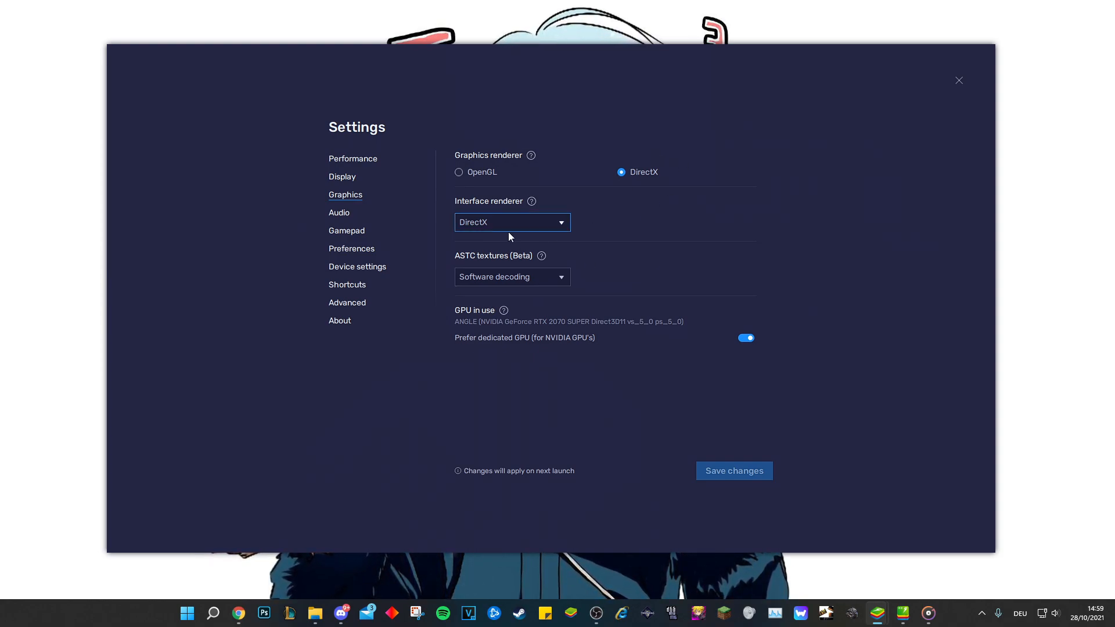
click(352, 159)
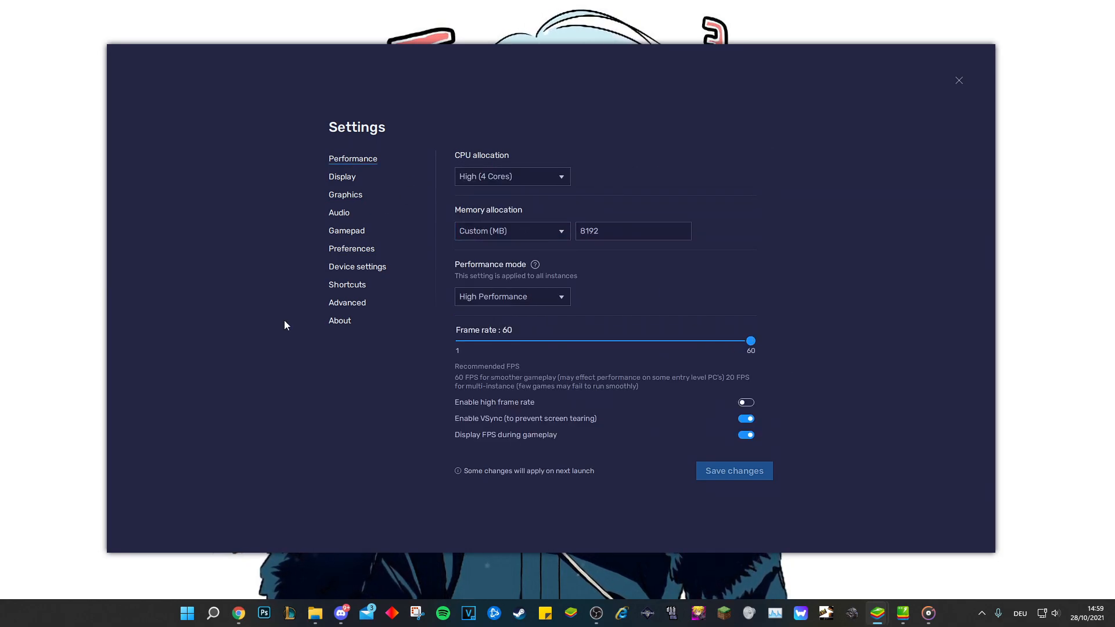
click(631, 231)
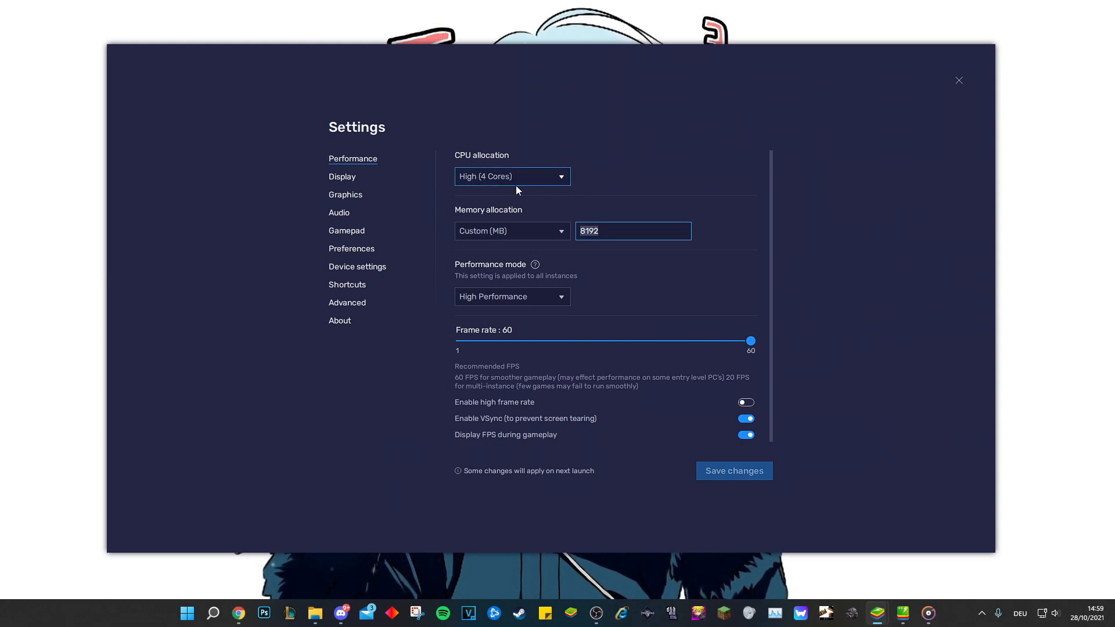
click(957, 80)
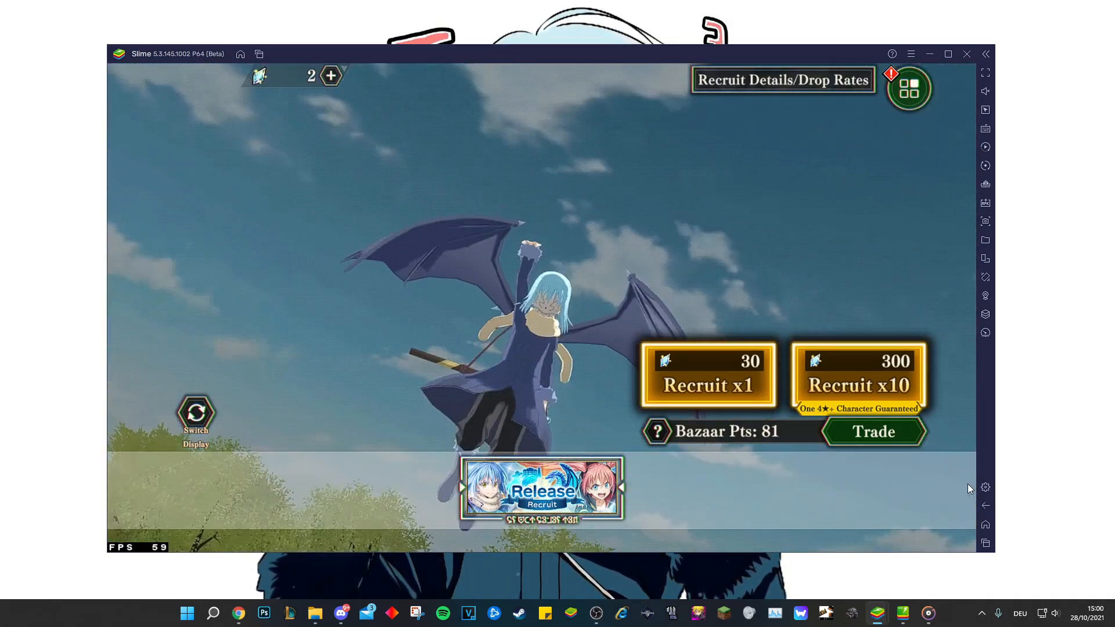
click(984, 487)
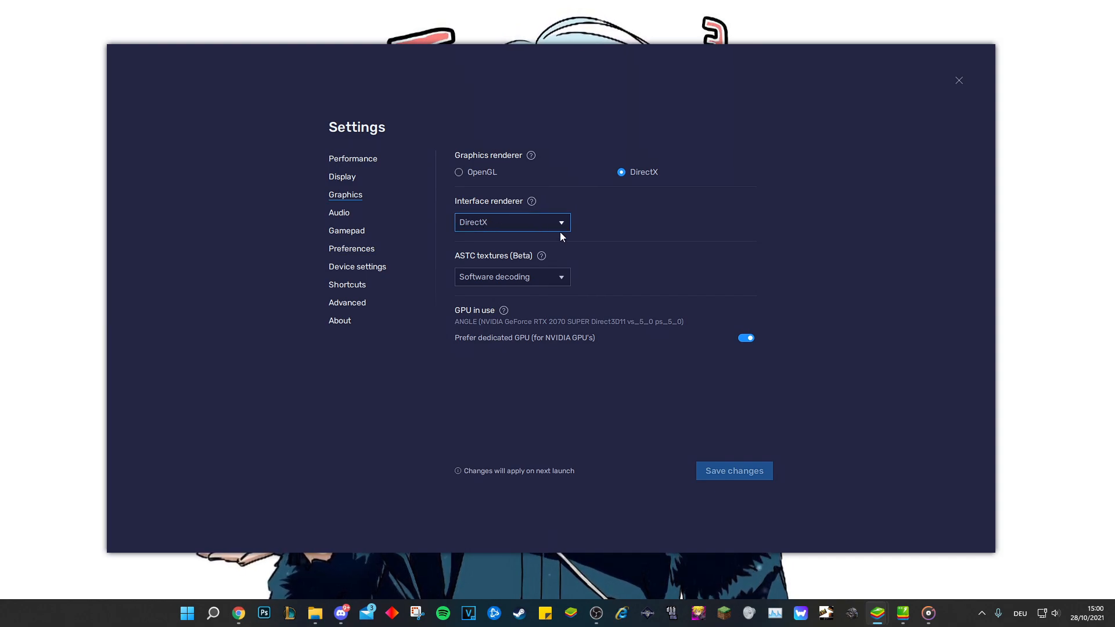
click(958, 80)
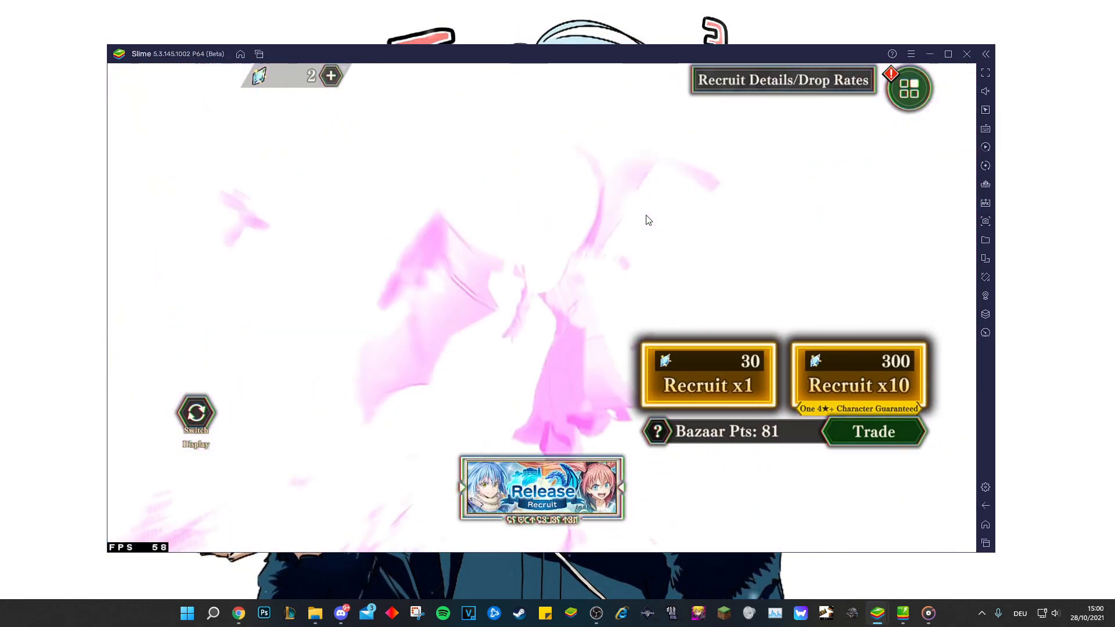